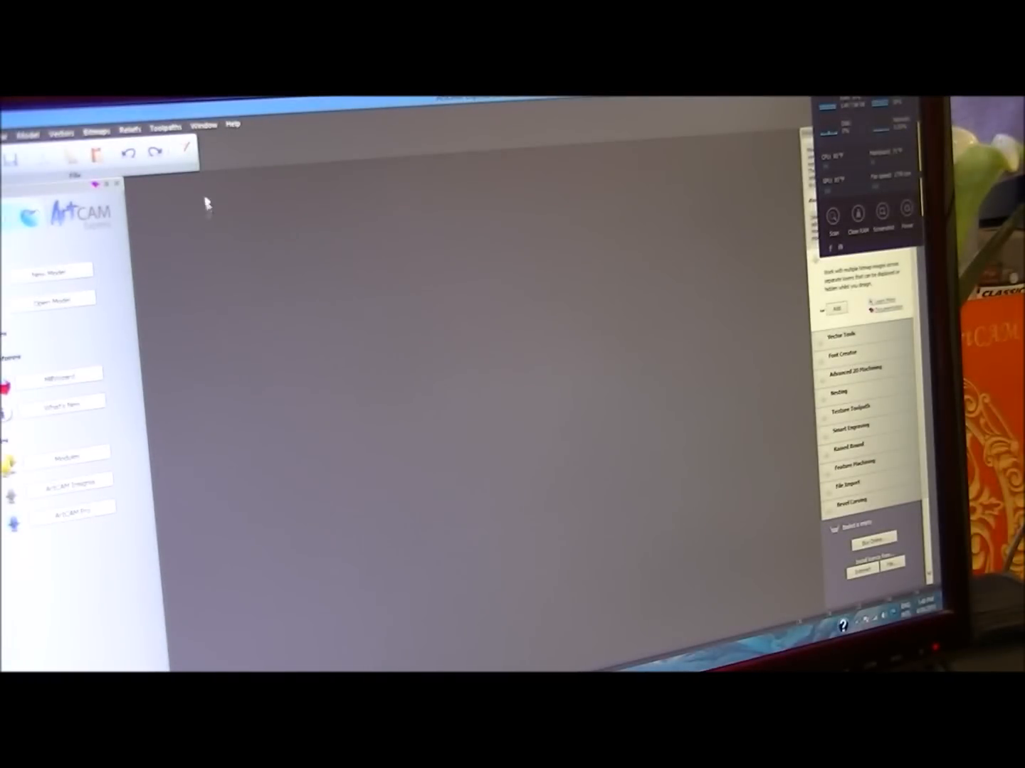
Step: Create a new model with height 850 mm and width 580 mm
left_click(51, 271)
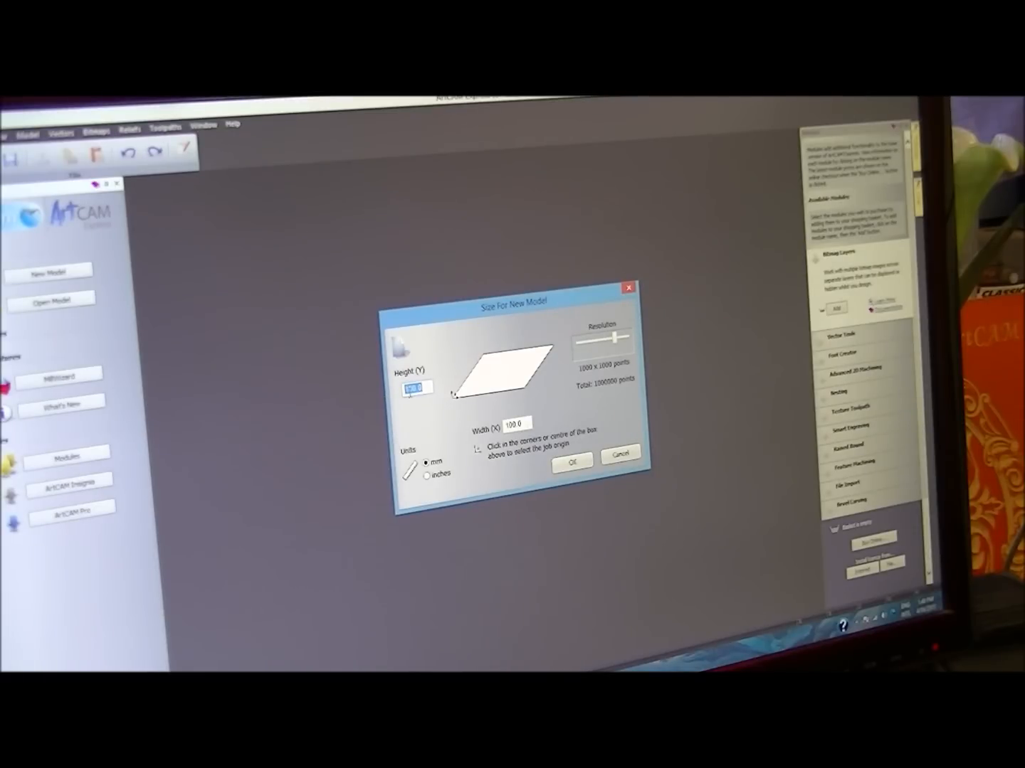
type("850")
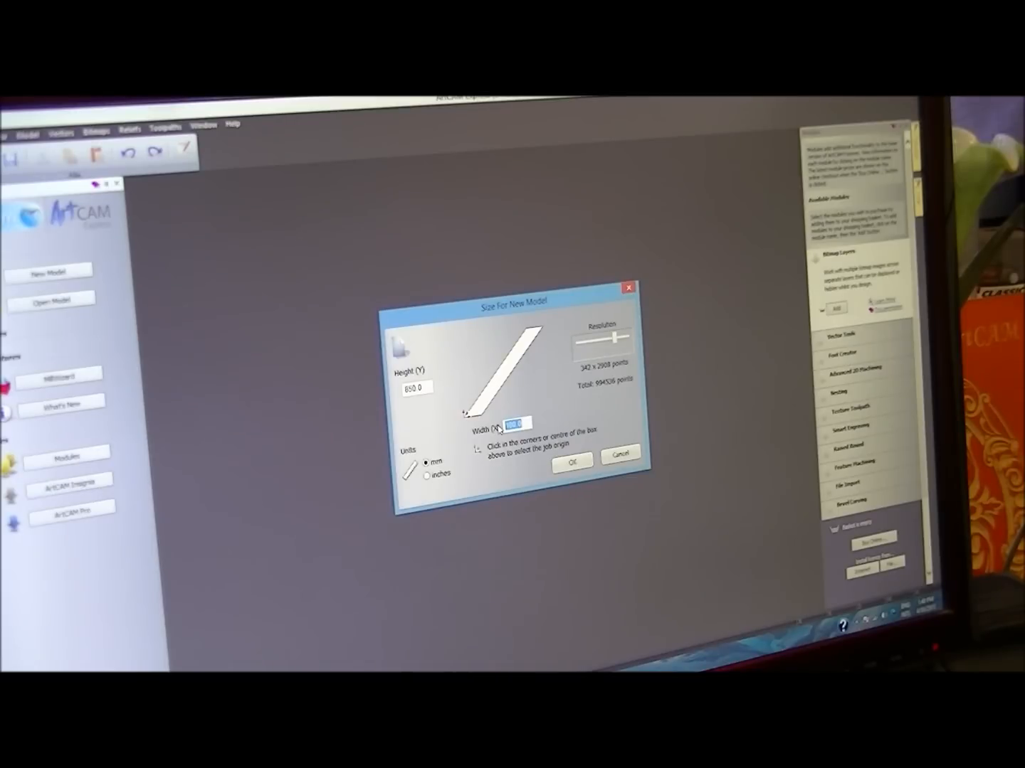
type("580")
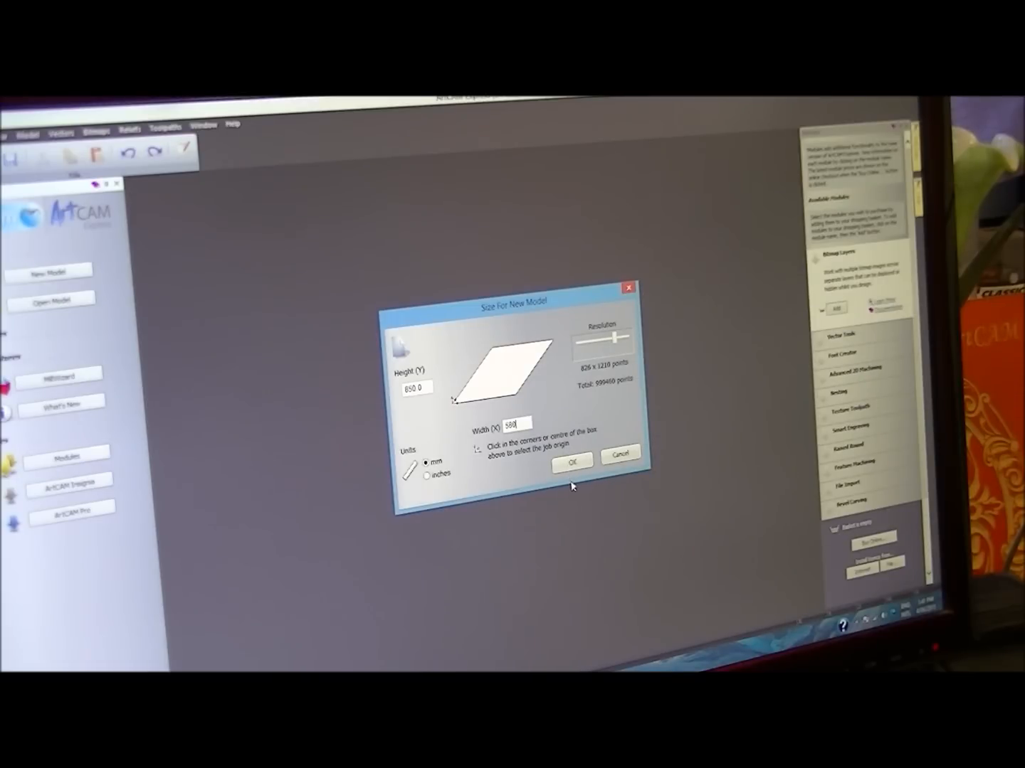
left_click(572, 461)
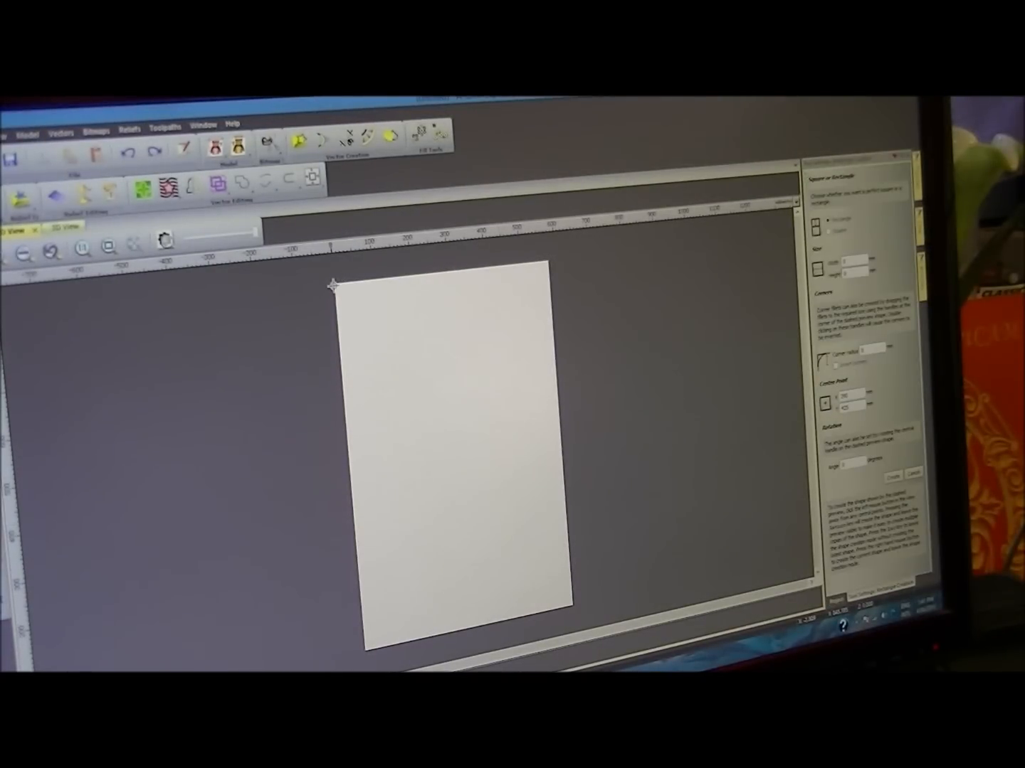
mouse_move(350, 315)
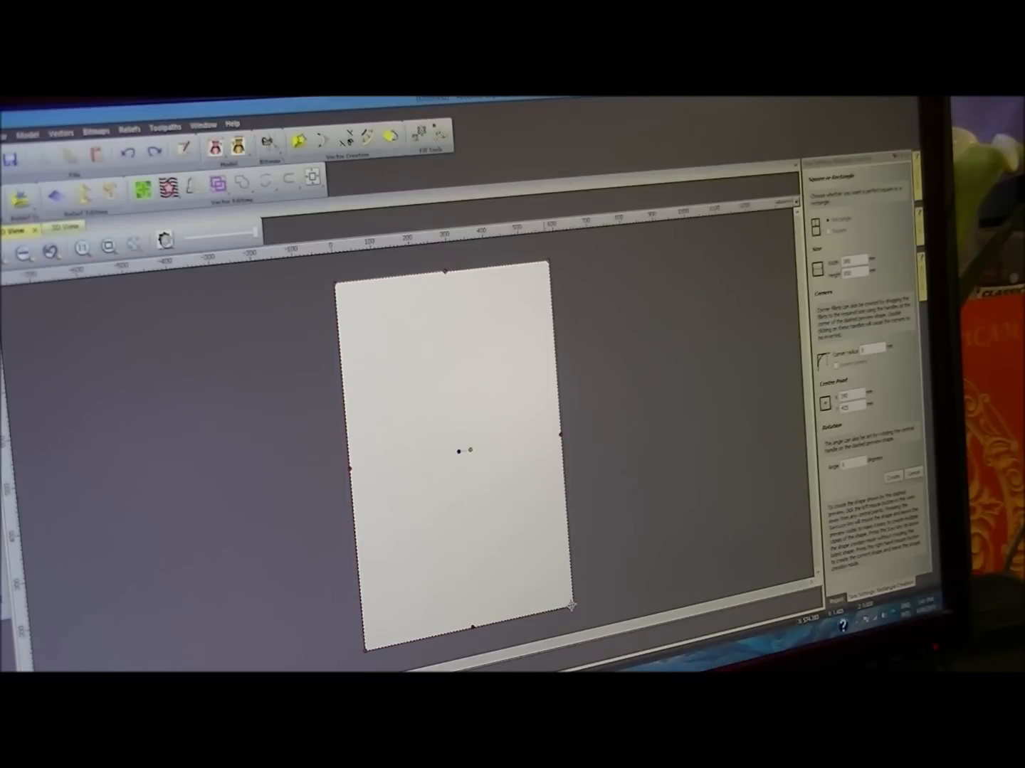
mouse_move(690, 505)
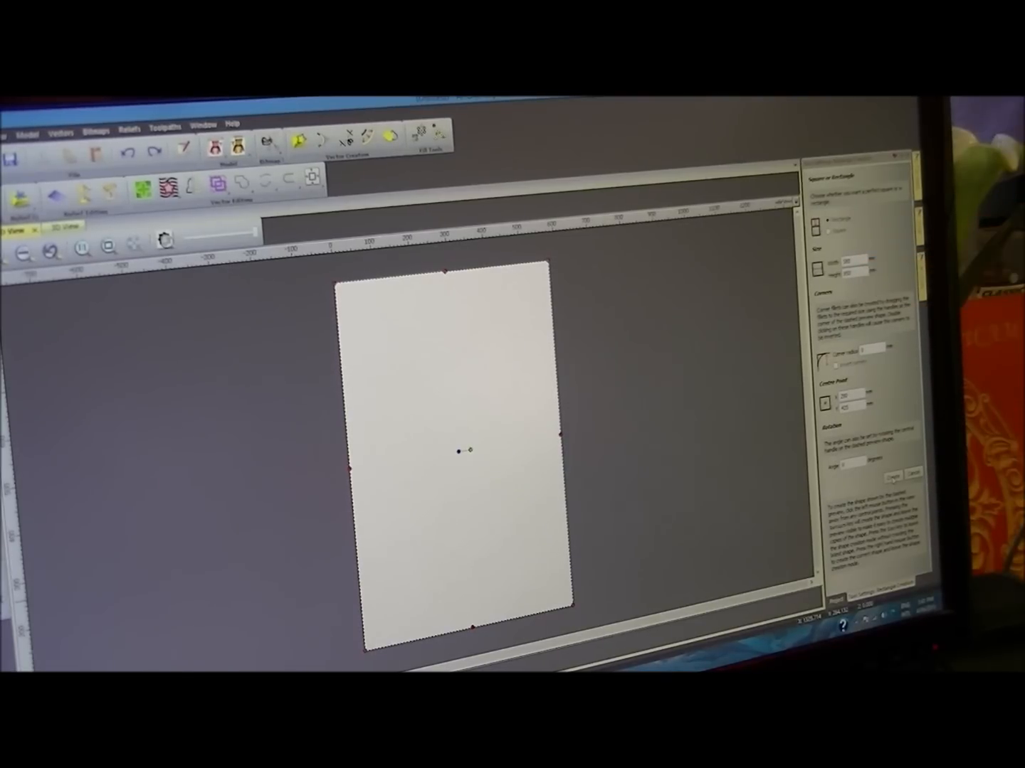
mouse_move(854, 299)
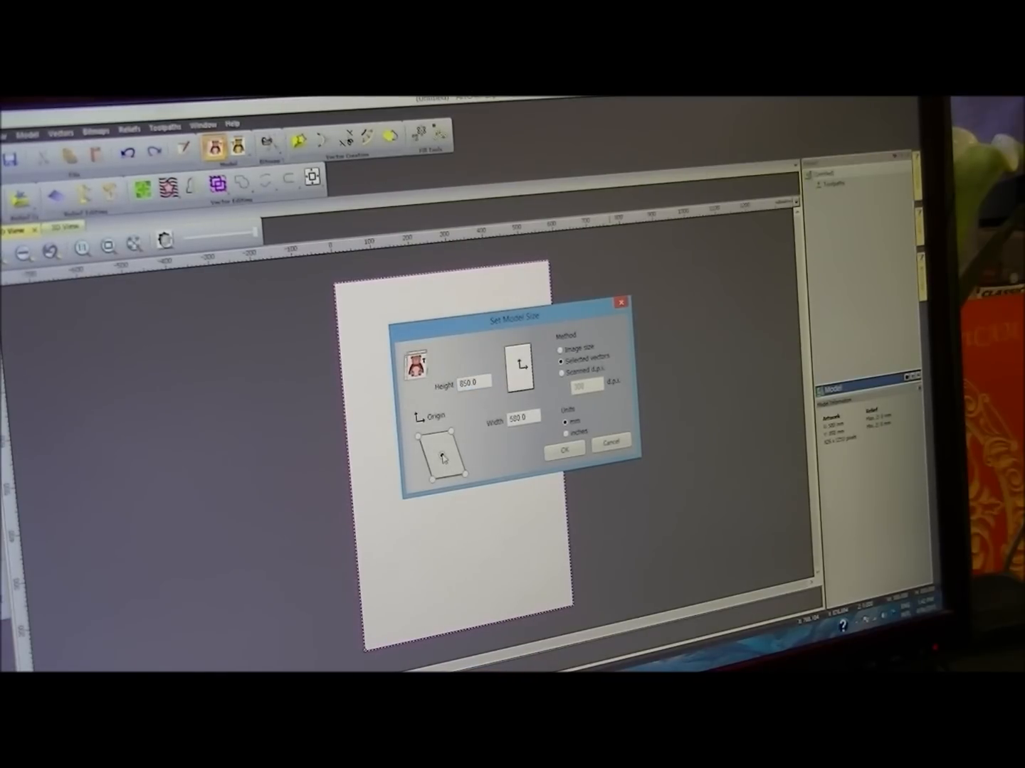
Step: Place the model origin at the centre and confirm the model size
left_click(444, 455)
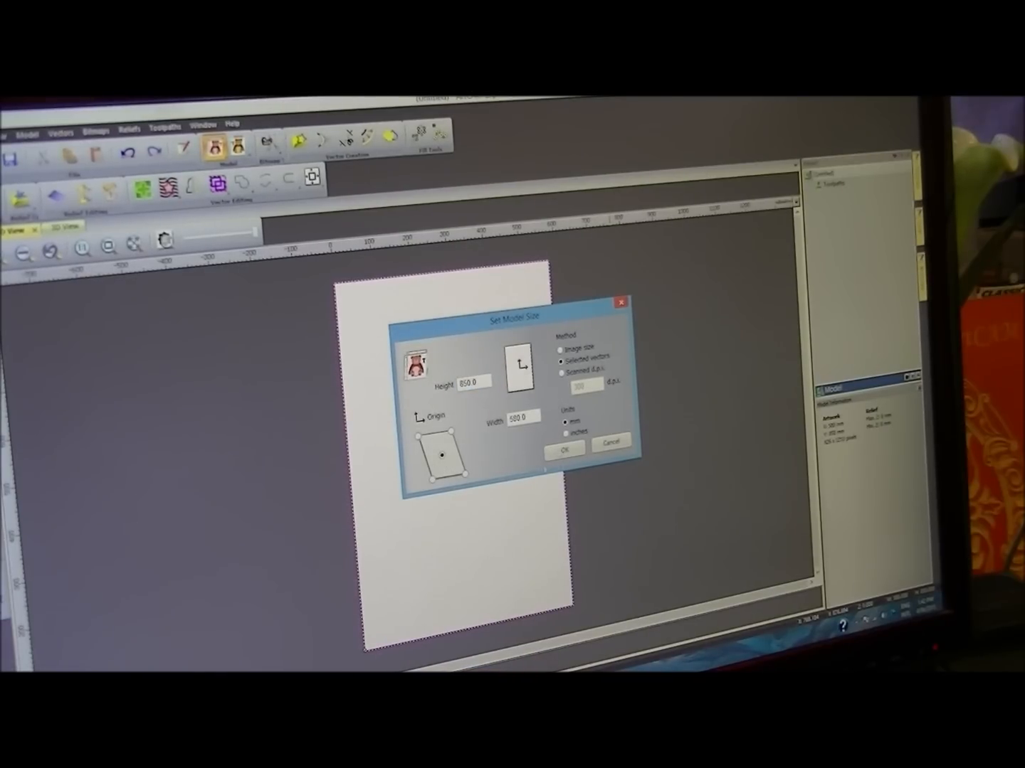
left_click(564, 446)
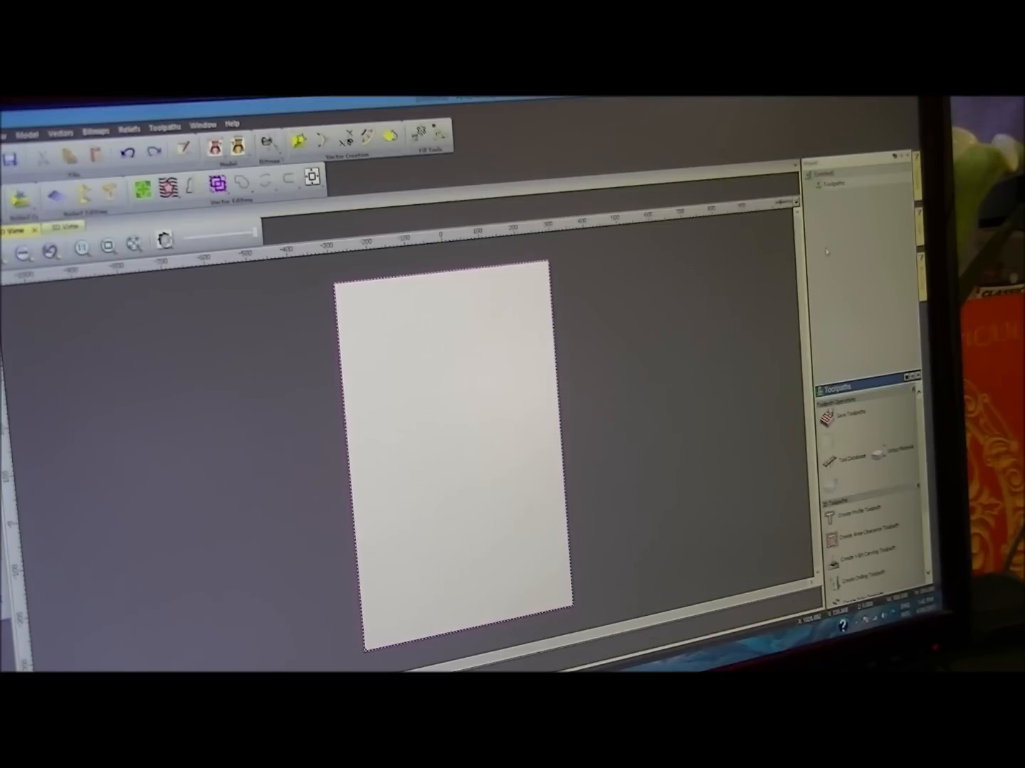
left_click(862, 537)
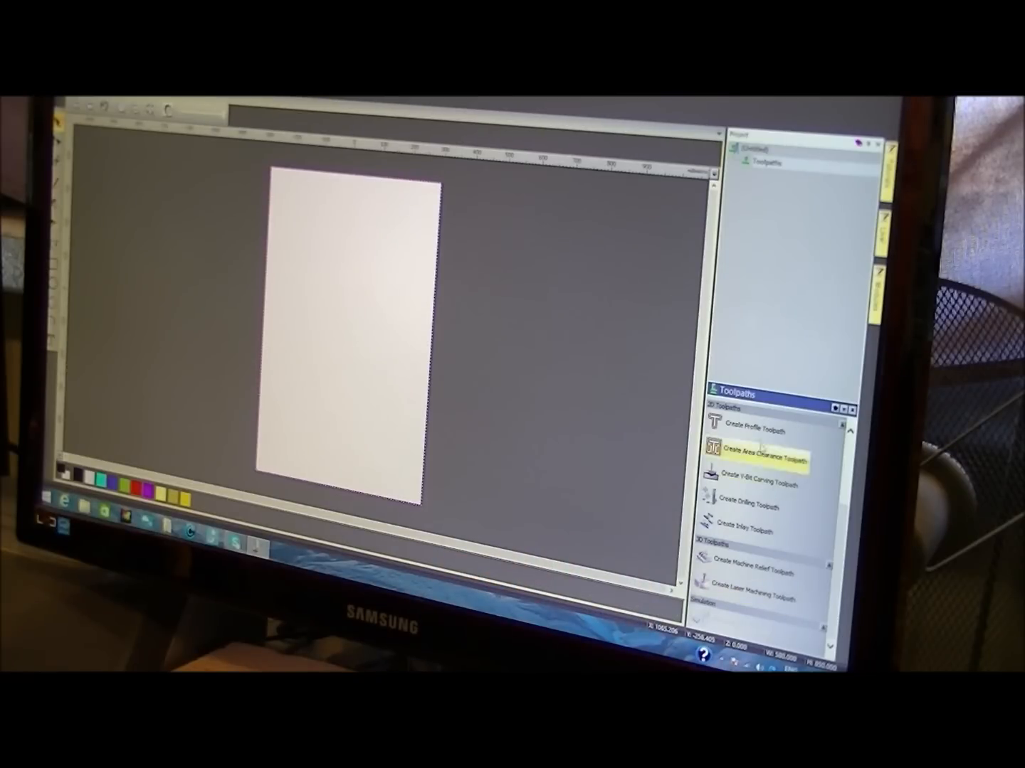
mouse_move(761, 451)
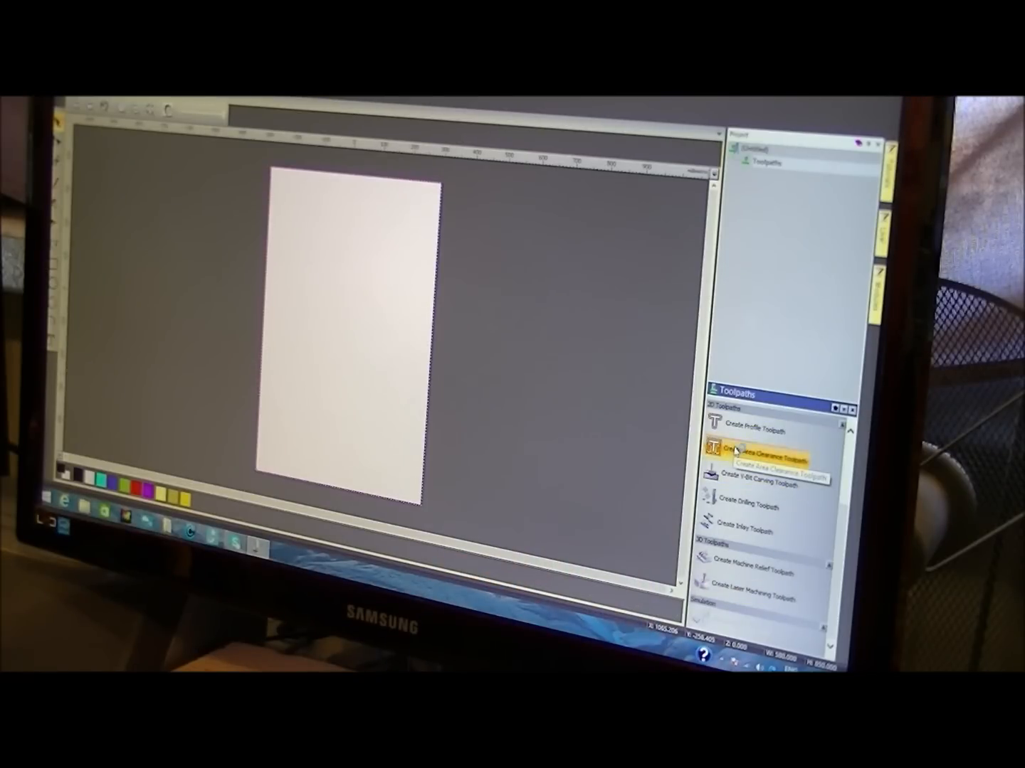
Step: Start a 2D area clearance toolpath and bring up the tool database for its tools list
left_click(757, 451)
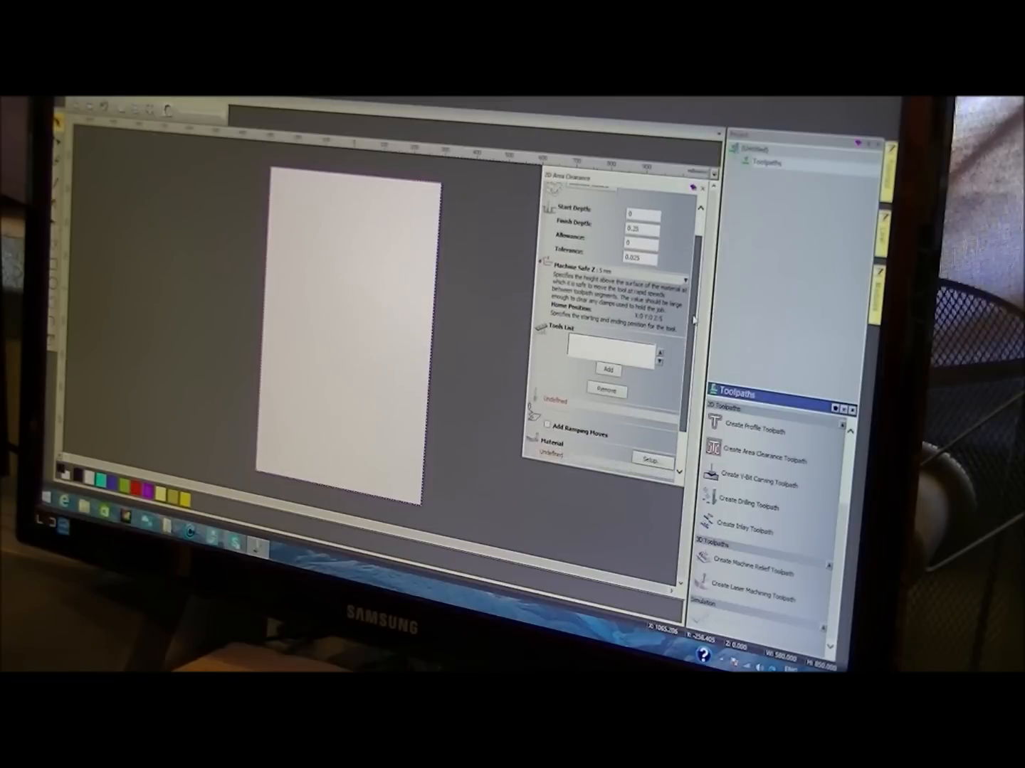
scroll("down", 3)
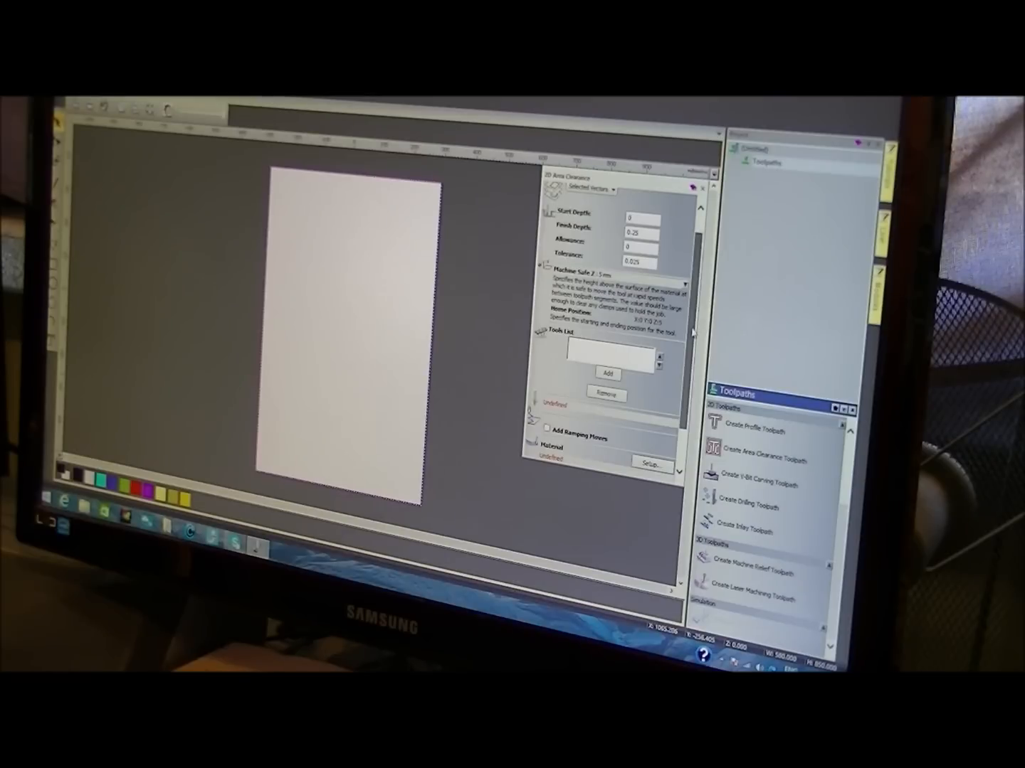
left_click(605, 374)
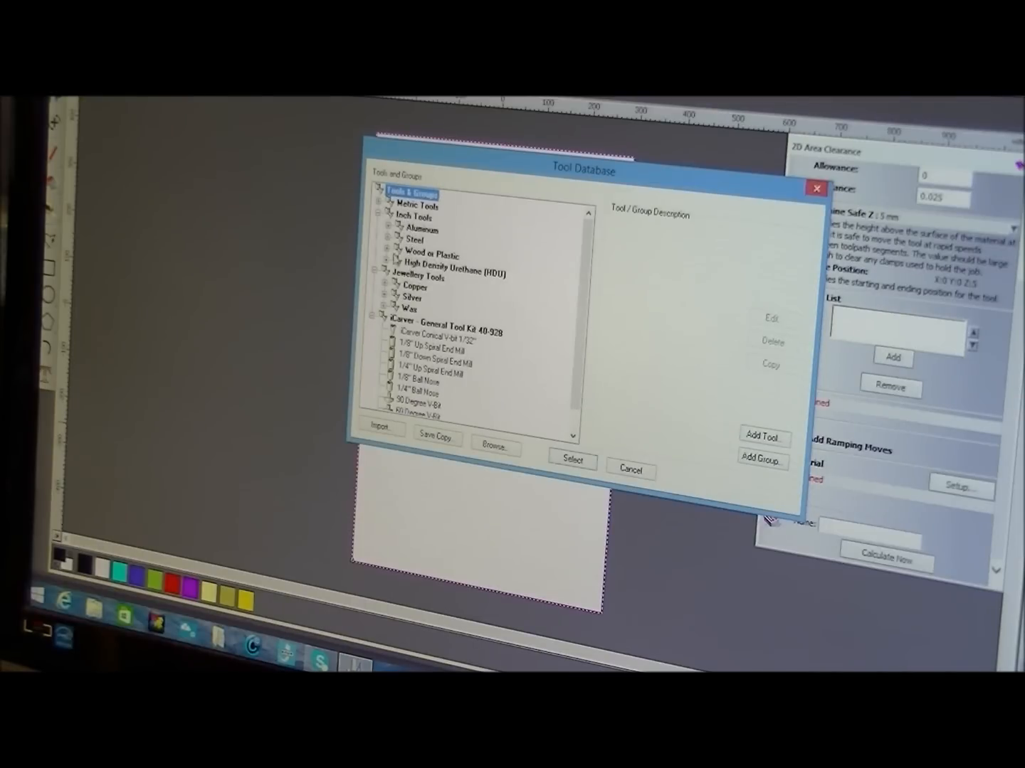
Step: Browse to the metric Wood or Plastic roughing cutters and add the 12 mm end mill
left_click(385, 255)
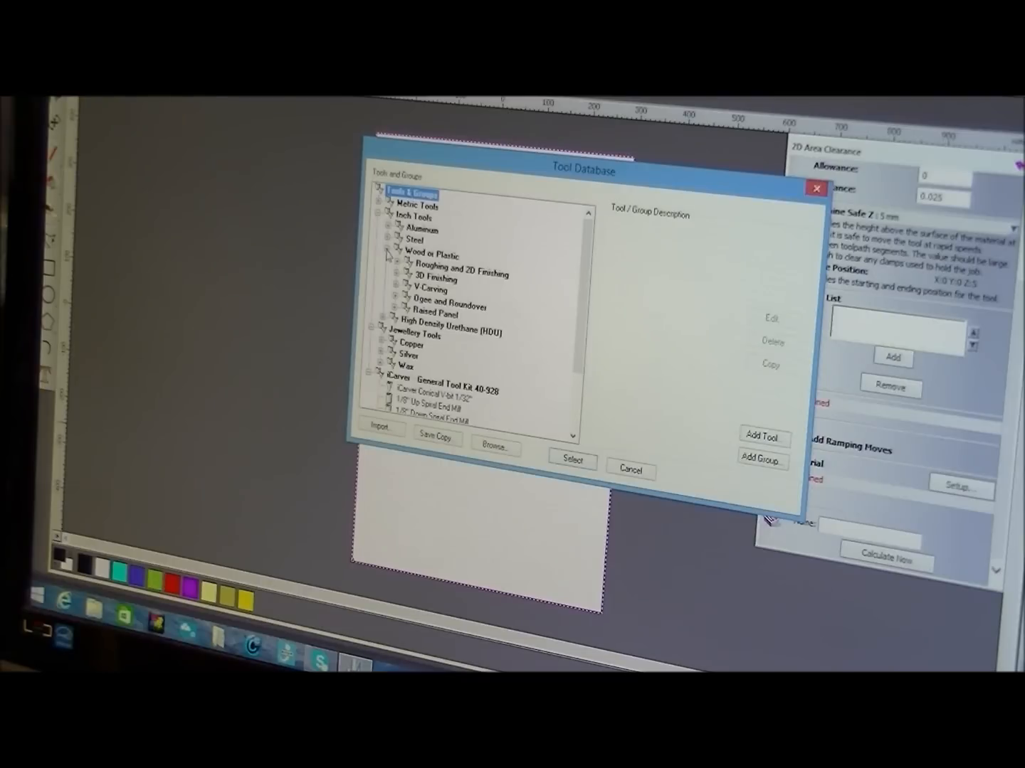
left_click(391, 274)
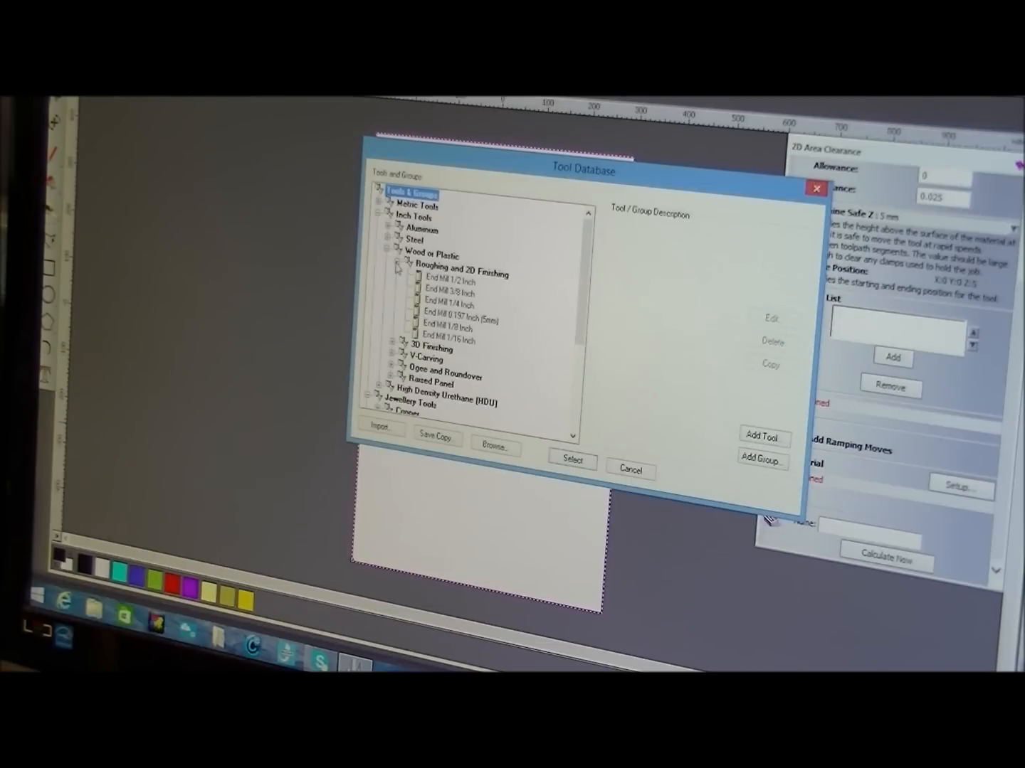
left_click(390, 254)
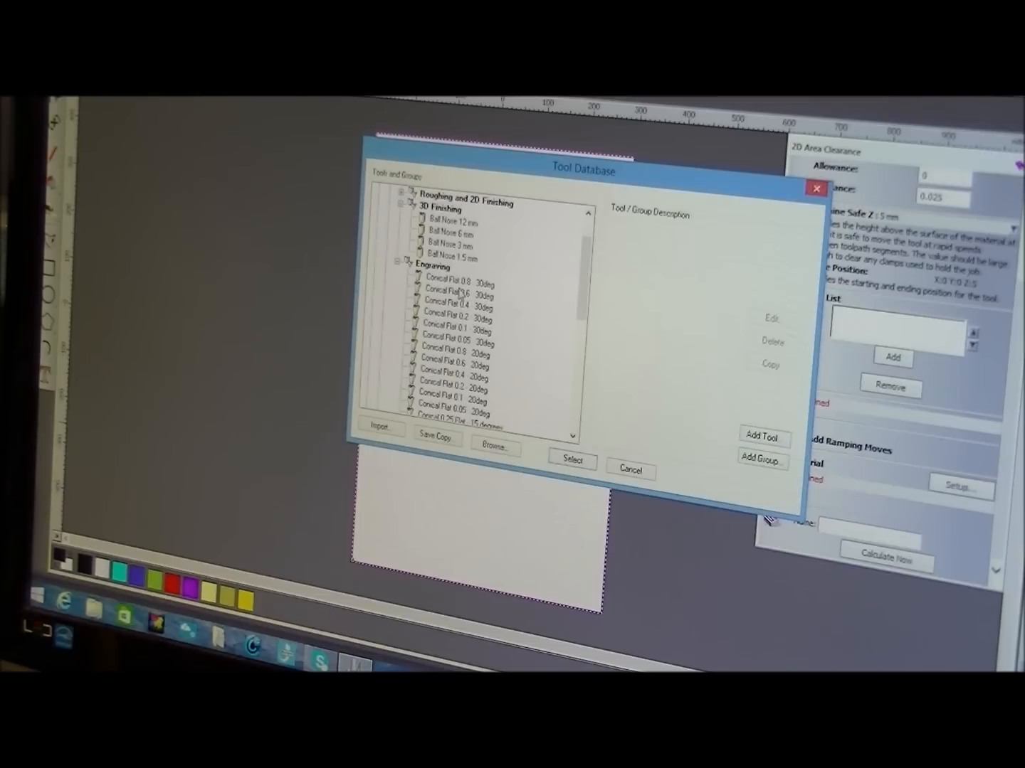
scroll("down", 3)
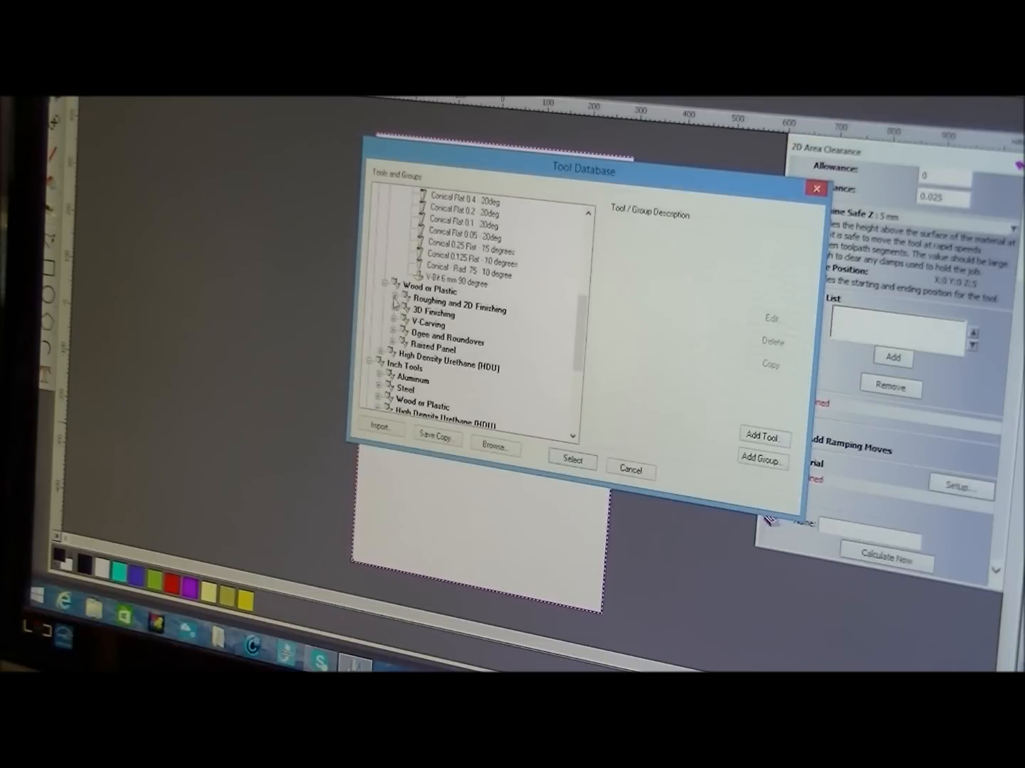
left_click(390, 310)
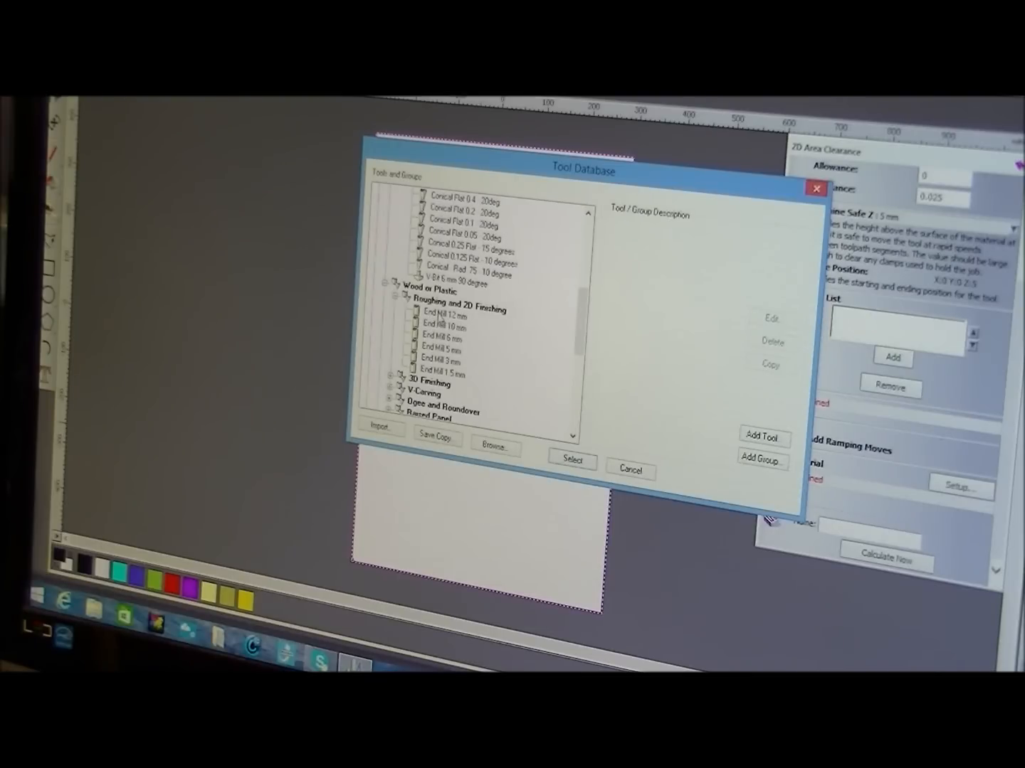
left_click(572, 461)
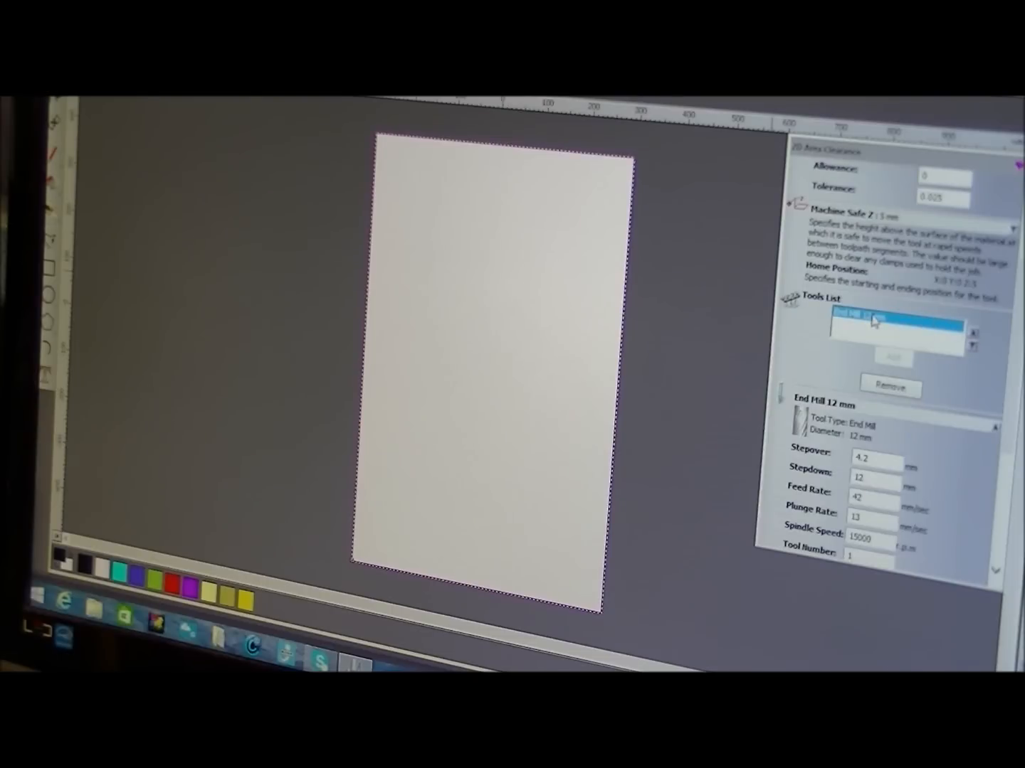
Step: Remove the 12 mm end mill from the tools list and return to the tool database
right_click(889, 341)
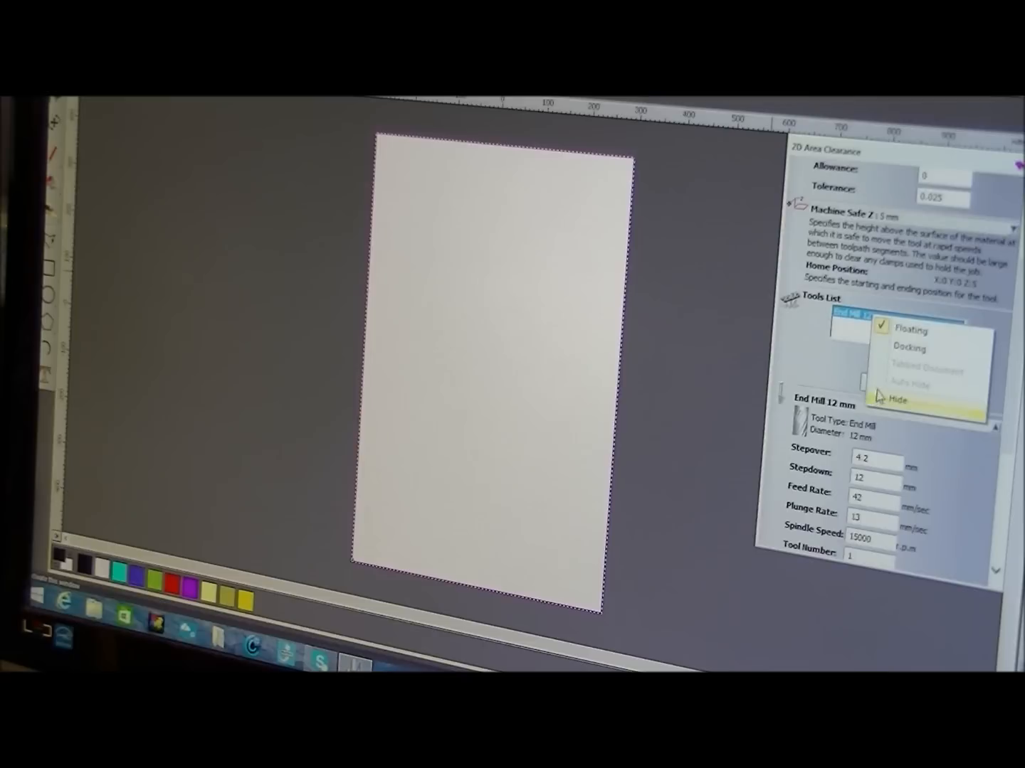
mouse_move(1008, 325)
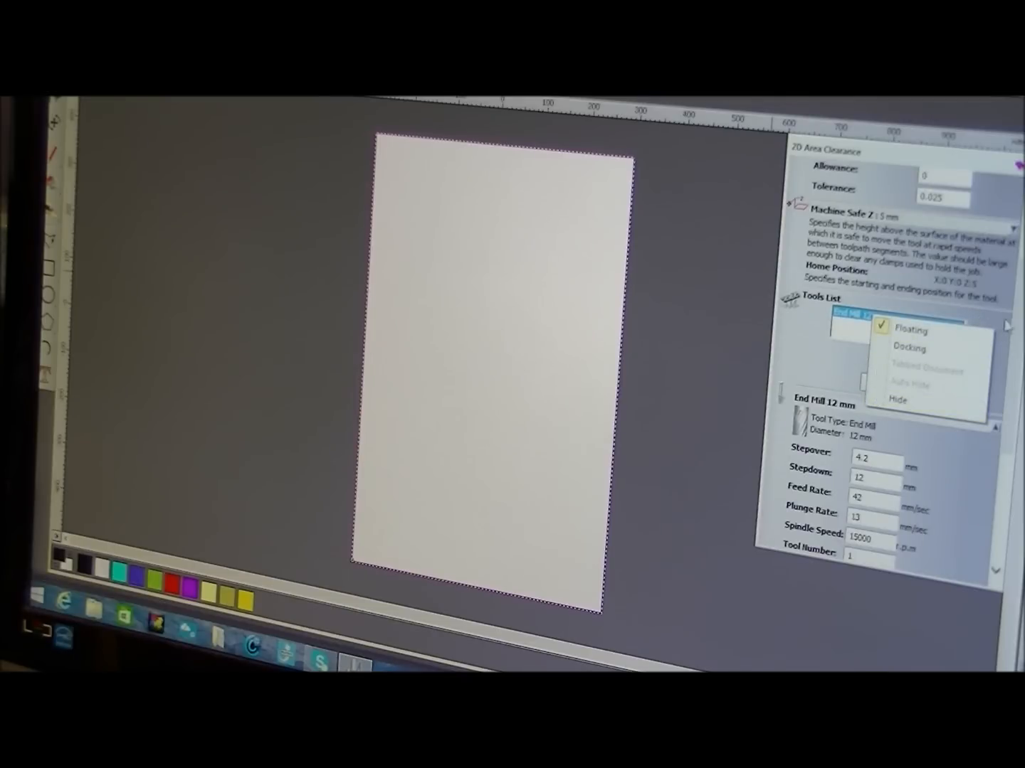
left_click(910, 327)
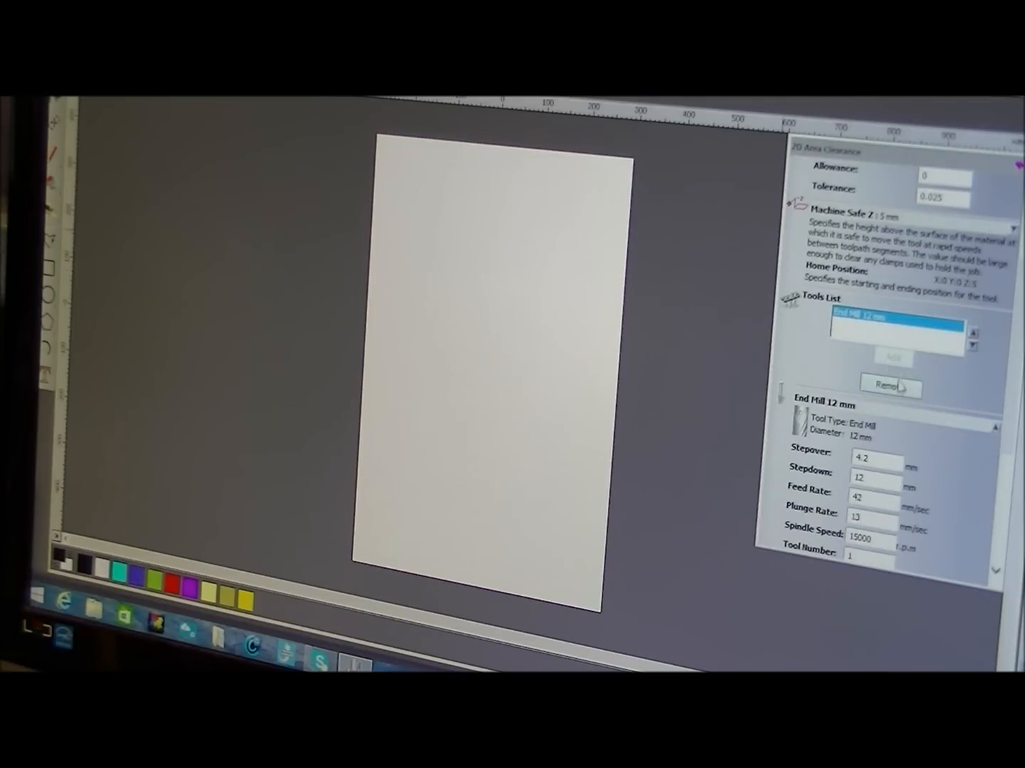
left_click(889, 387)
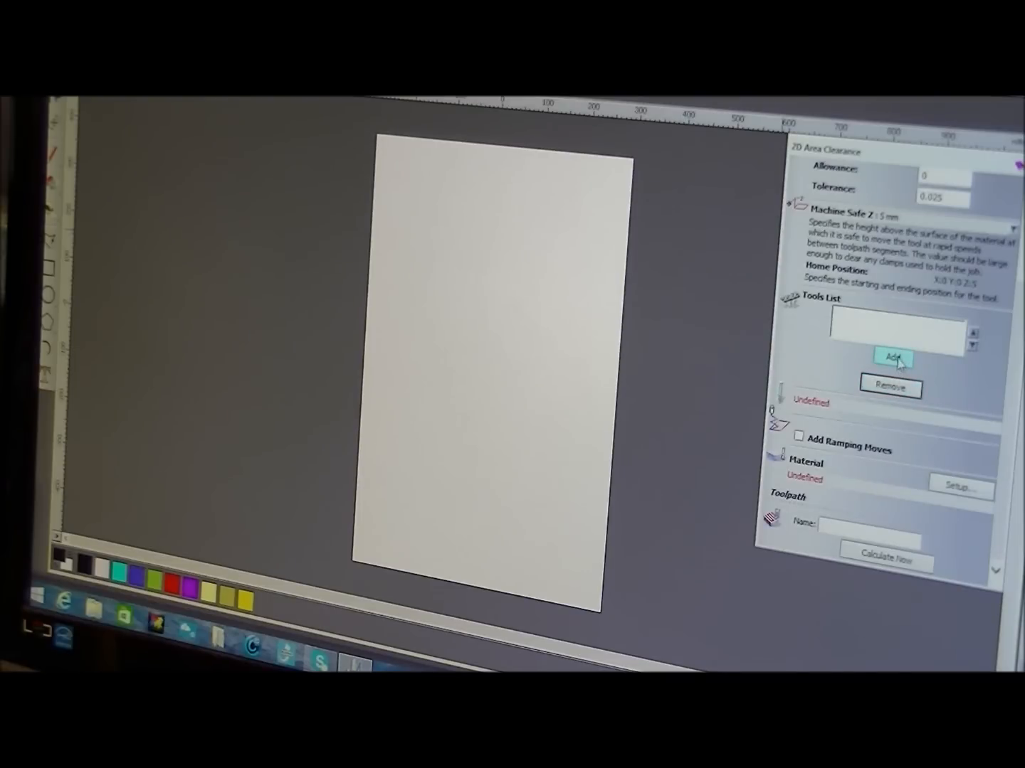
left_click(891, 357)
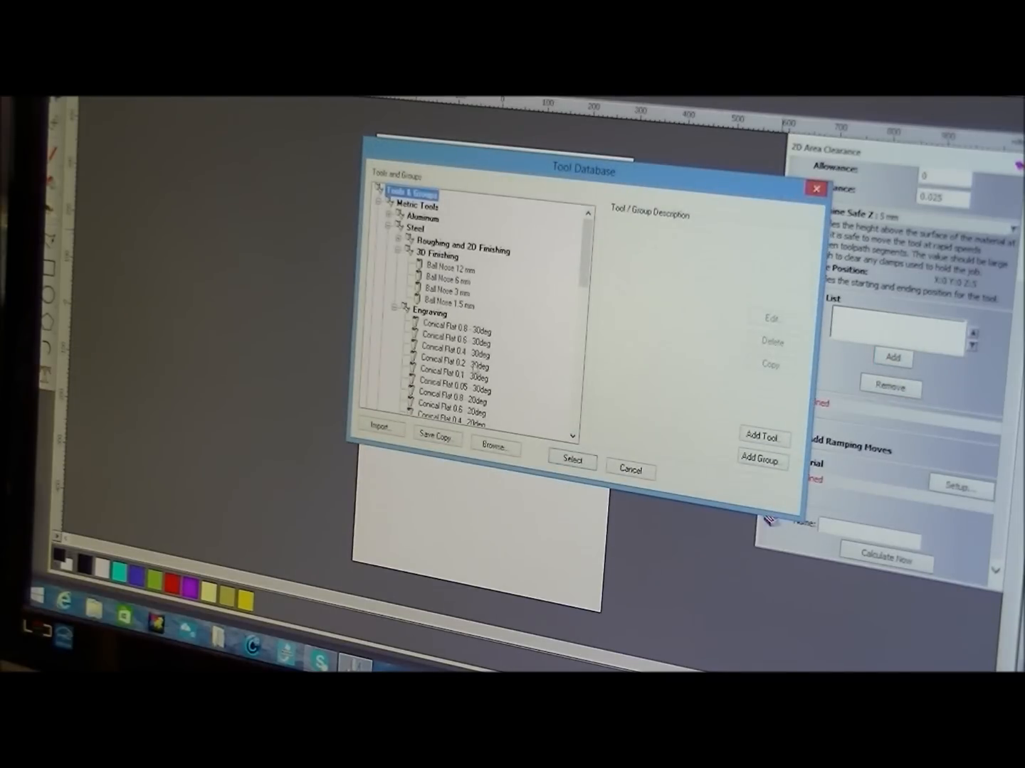
scroll("down", 3)
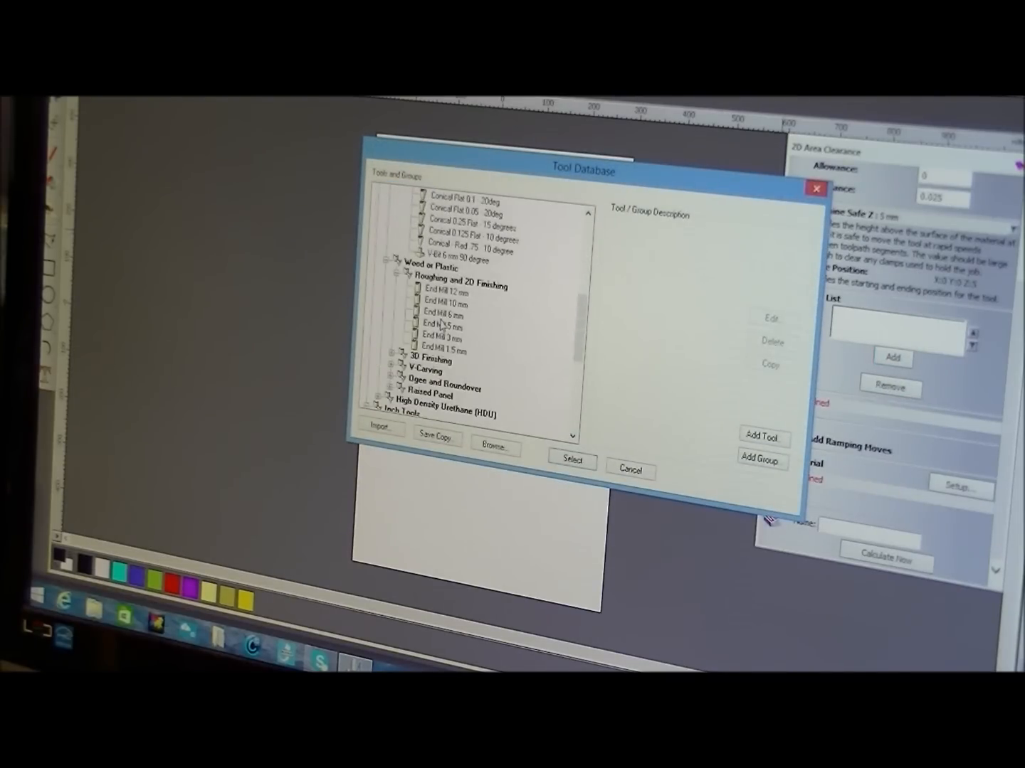
Step: Duplicate the 12 mm end mill and bring the copy up for editing
left_click(444, 293)
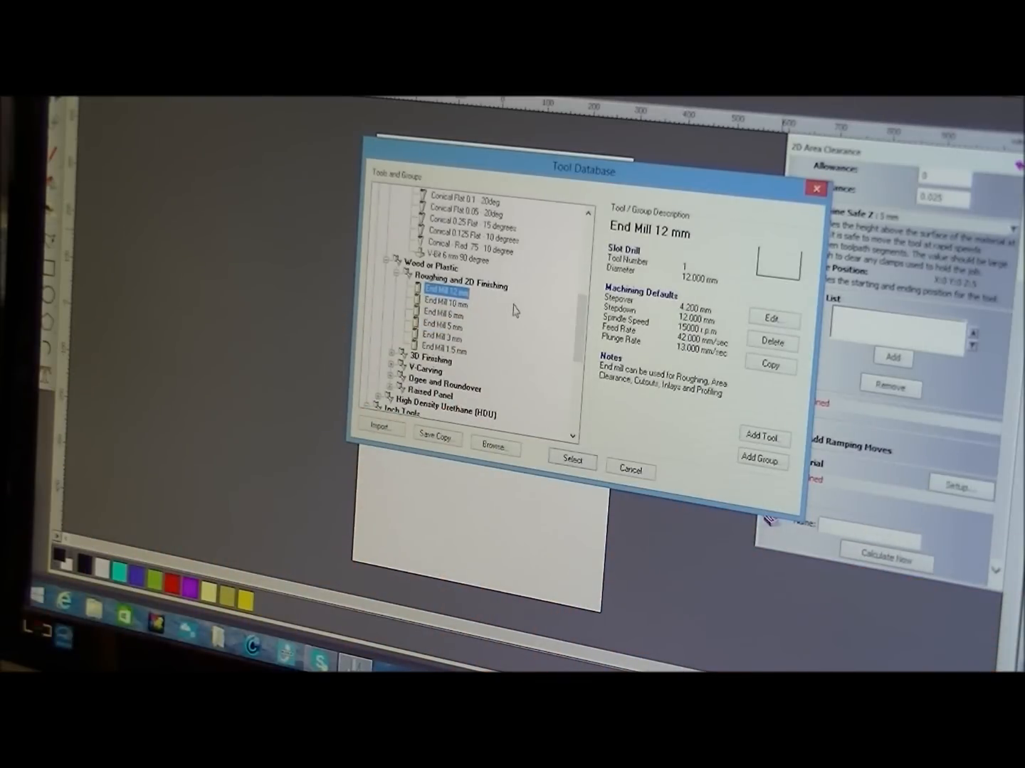
mouse_move(535, 325)
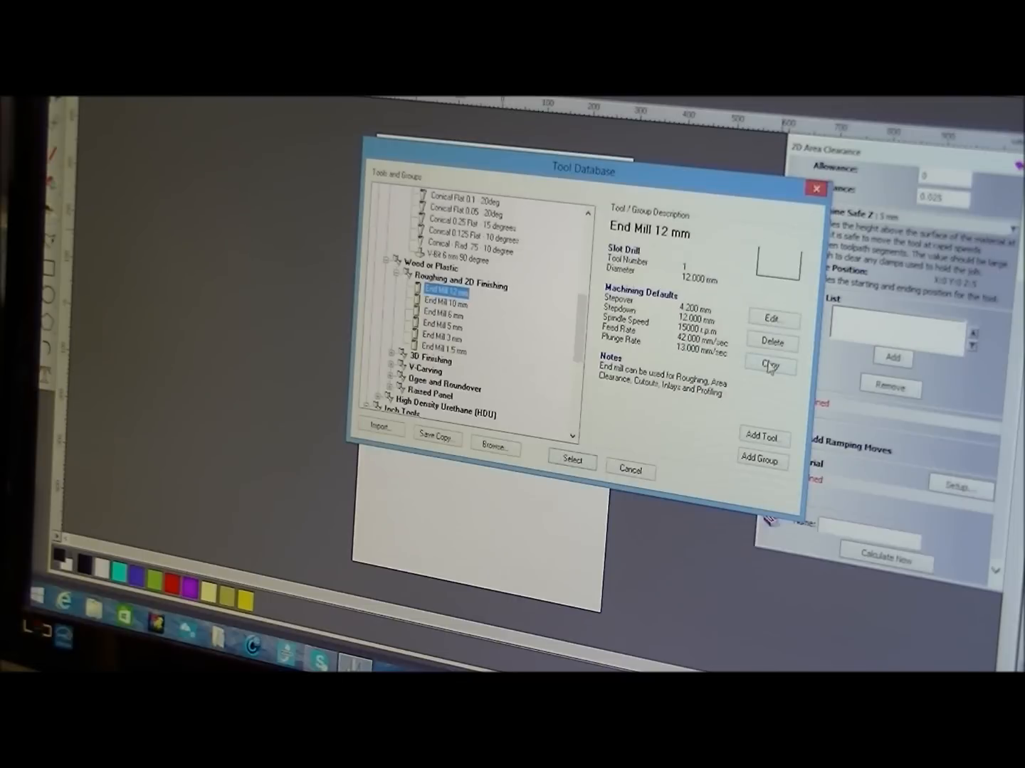
left_click(771, 366)
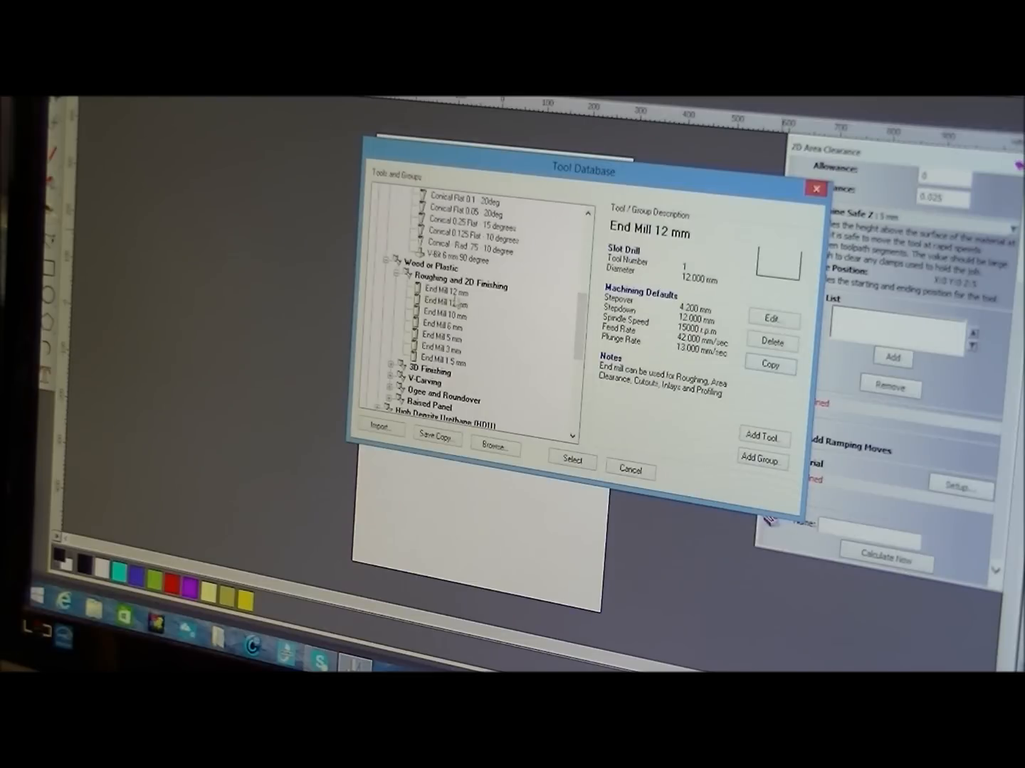
left_click(444, 293)
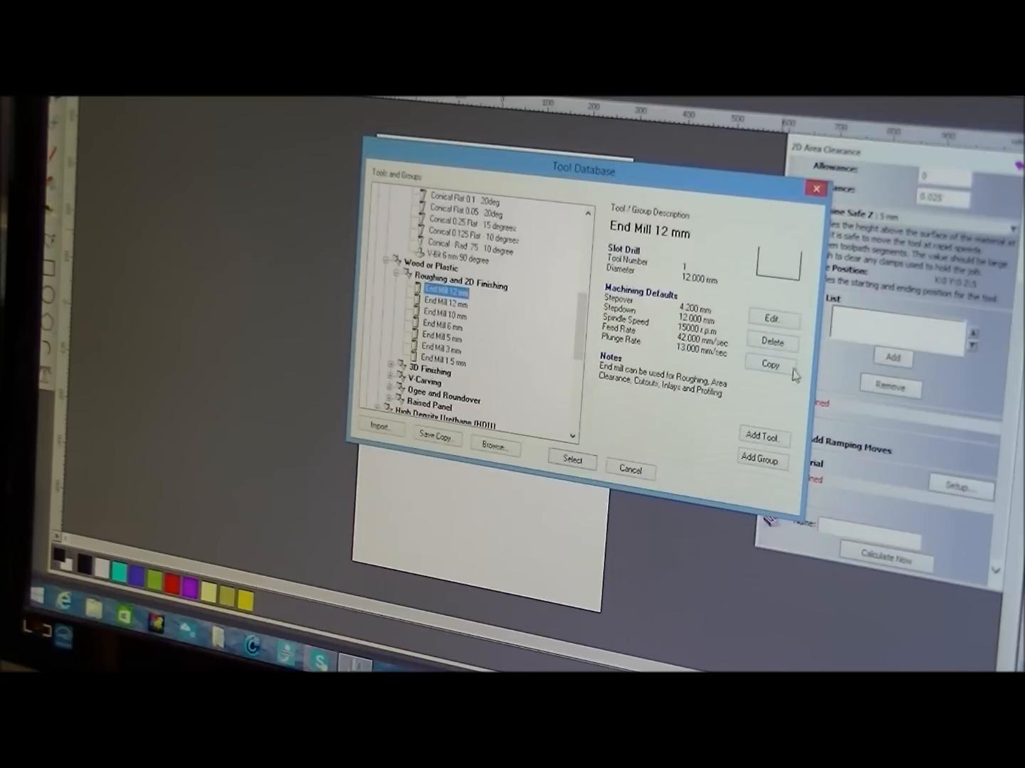
mouse_move(746, 373)
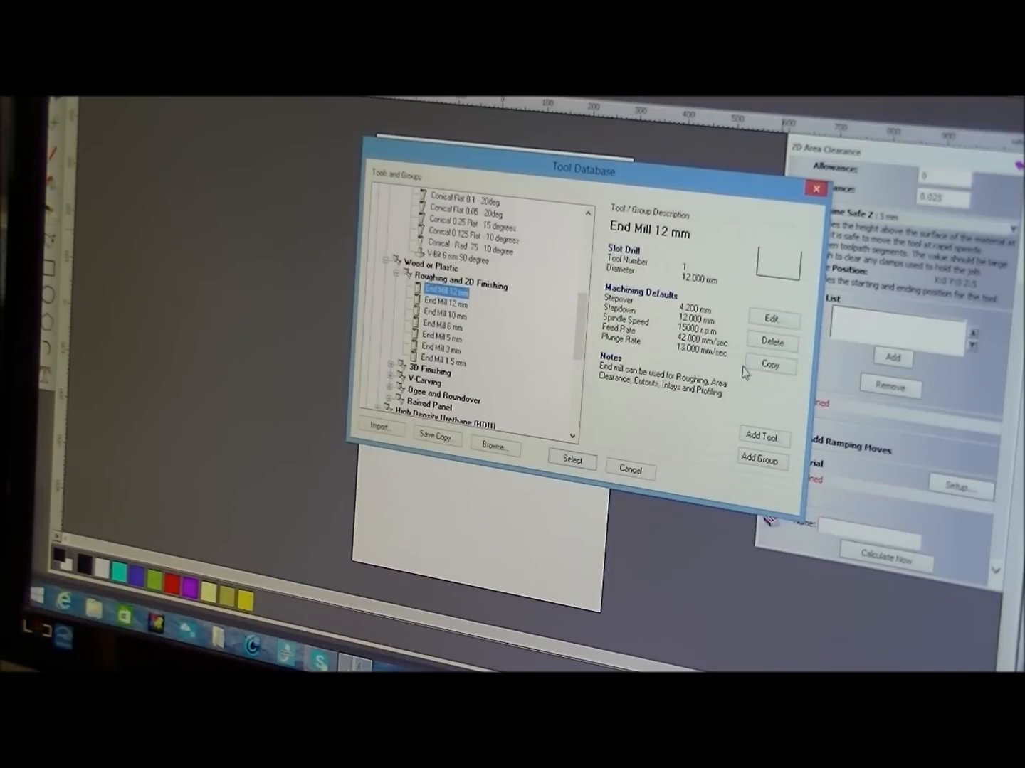
mouse_move(751, 375)
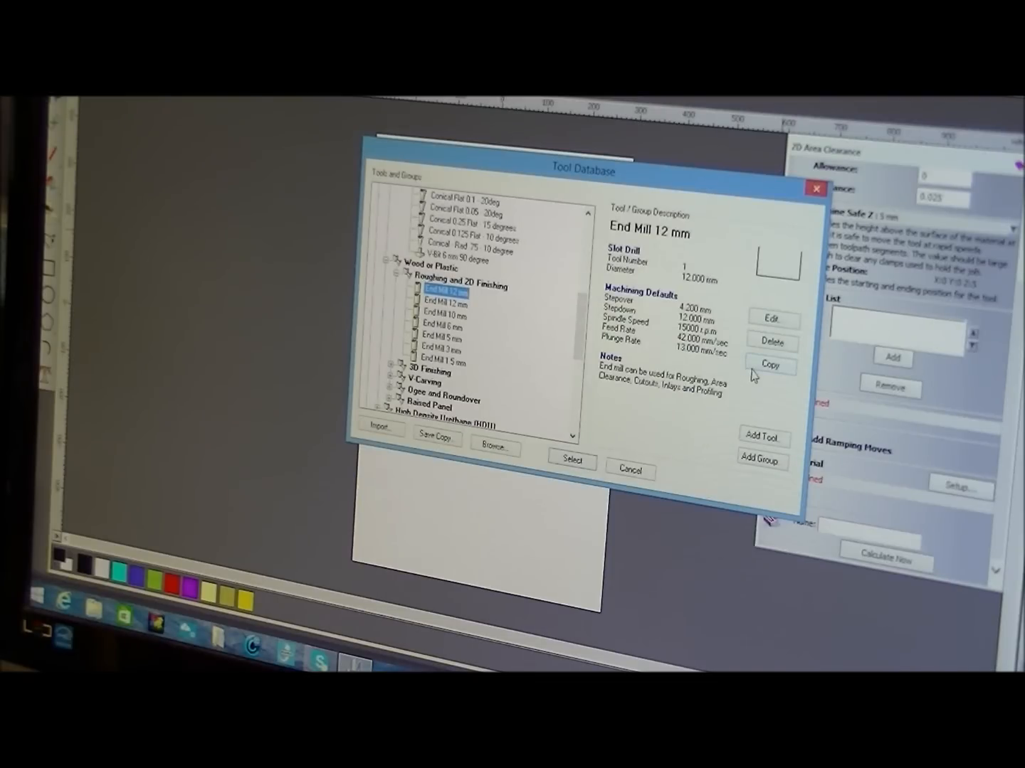
left_click(771, 320)
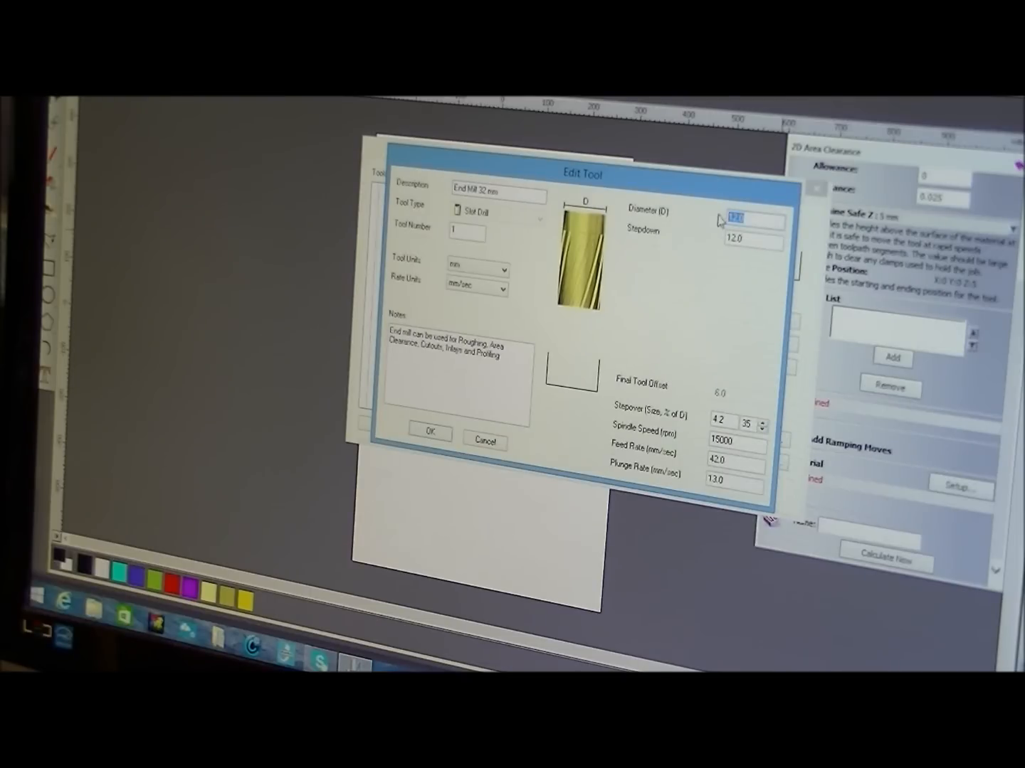
Step: Give the copied end mill a 32.0 mm diameter and 1 mm stepdown and save it
type("32")
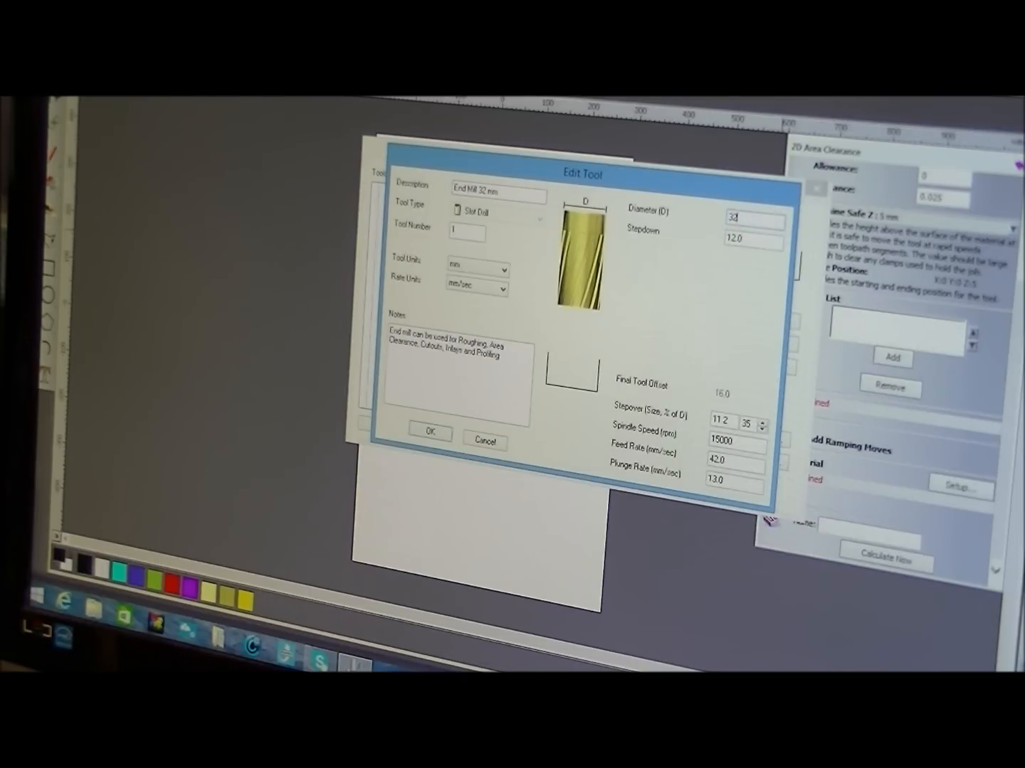
type("32.0")
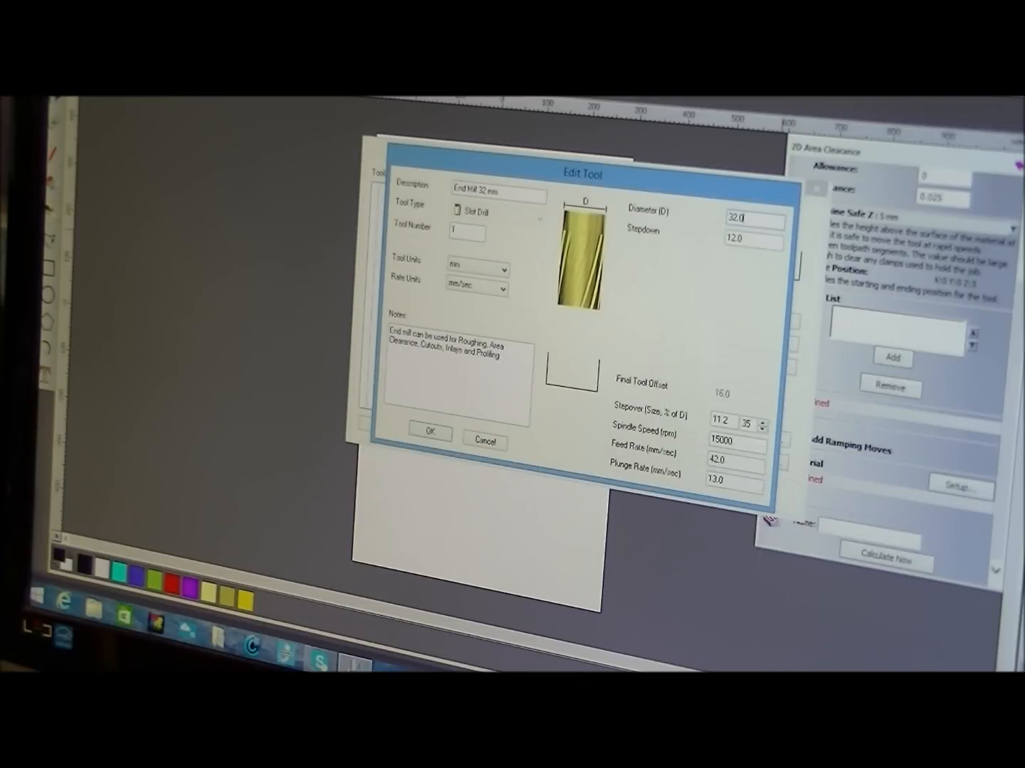
mouse_move(681, 272)
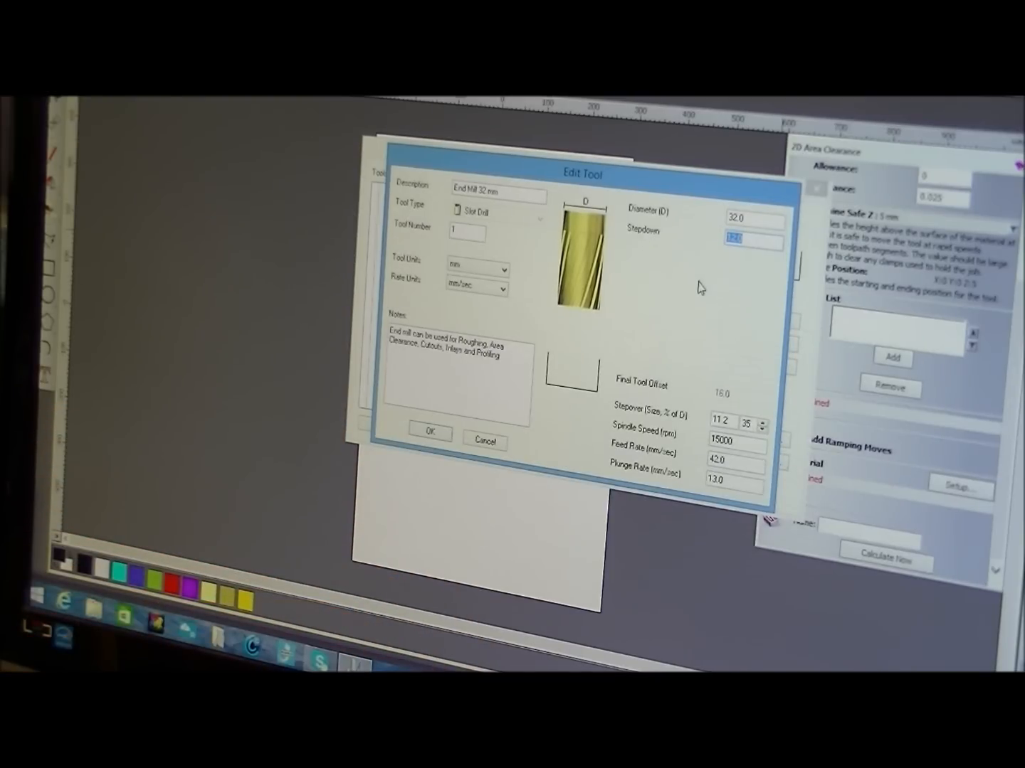
mouse_move(754, 325)
type("1")
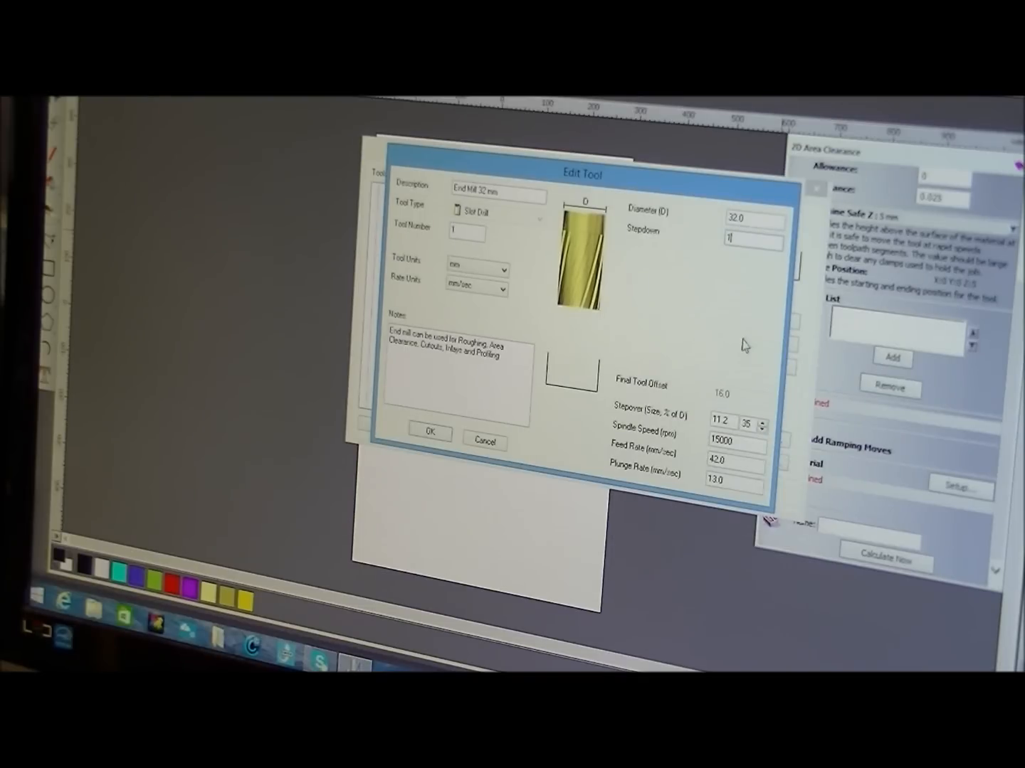
mouse_move(726, 325)
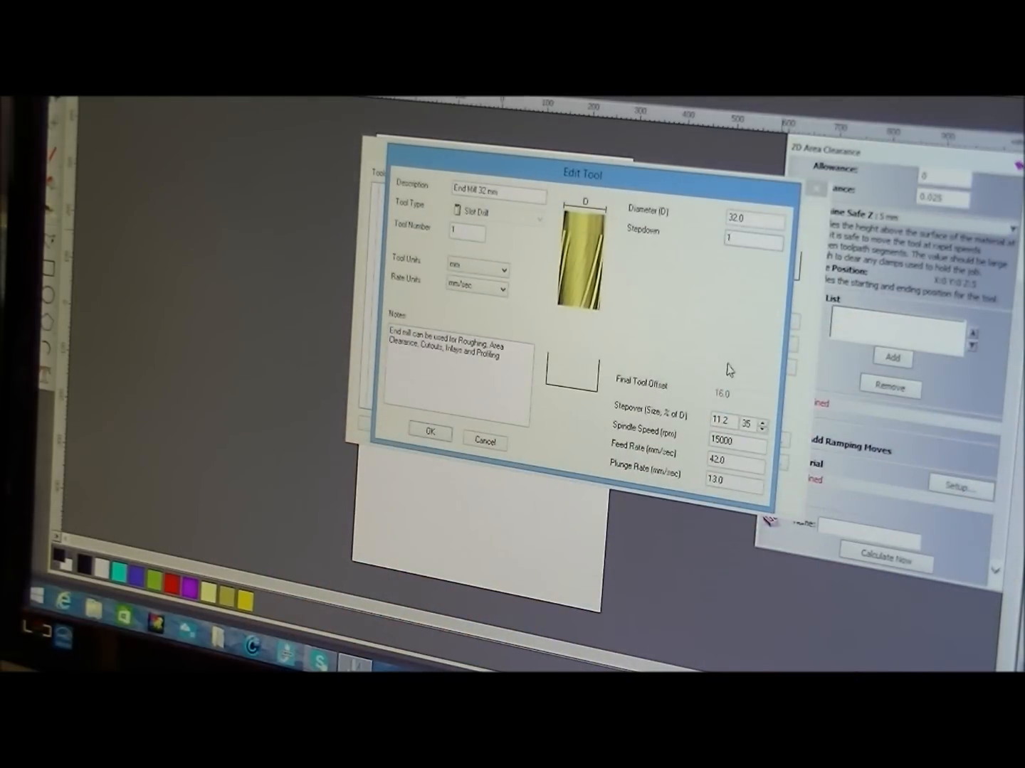
left_click(753, 241)
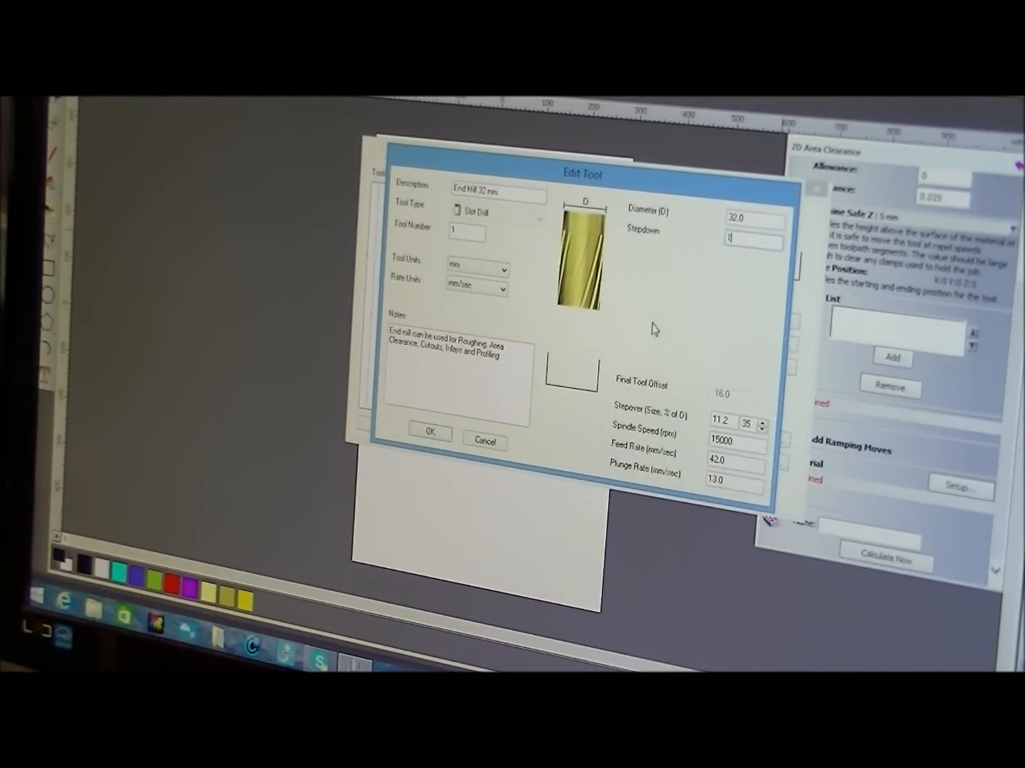
mouse_move(404, 264)
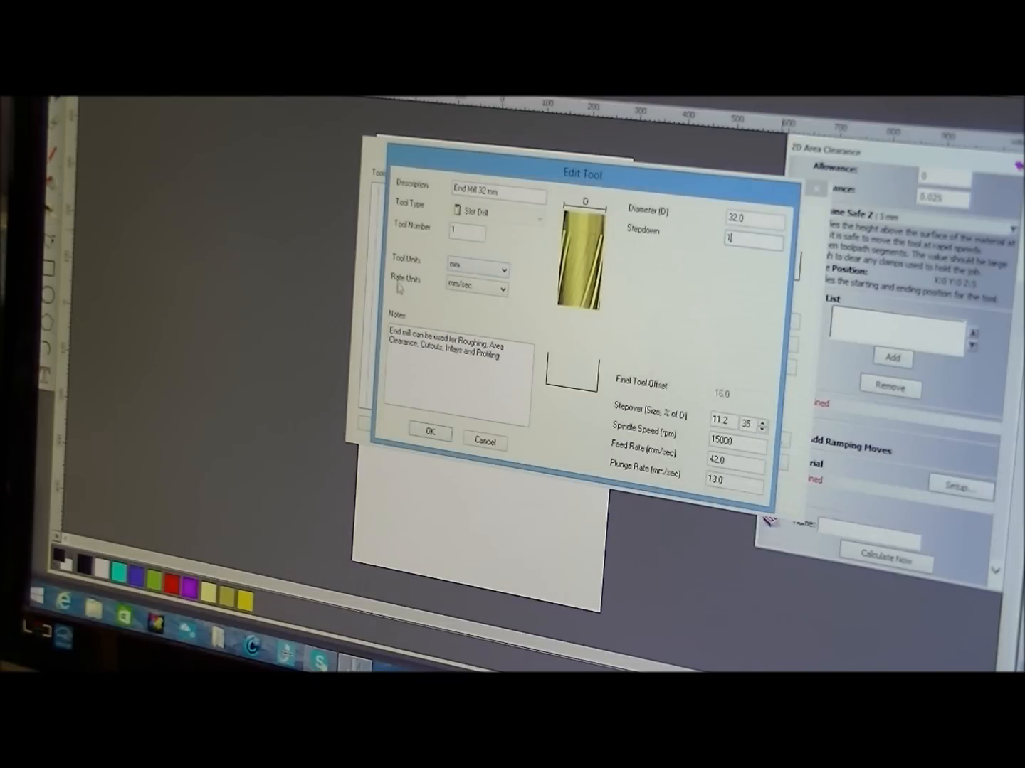
mouse_move(444, 298)
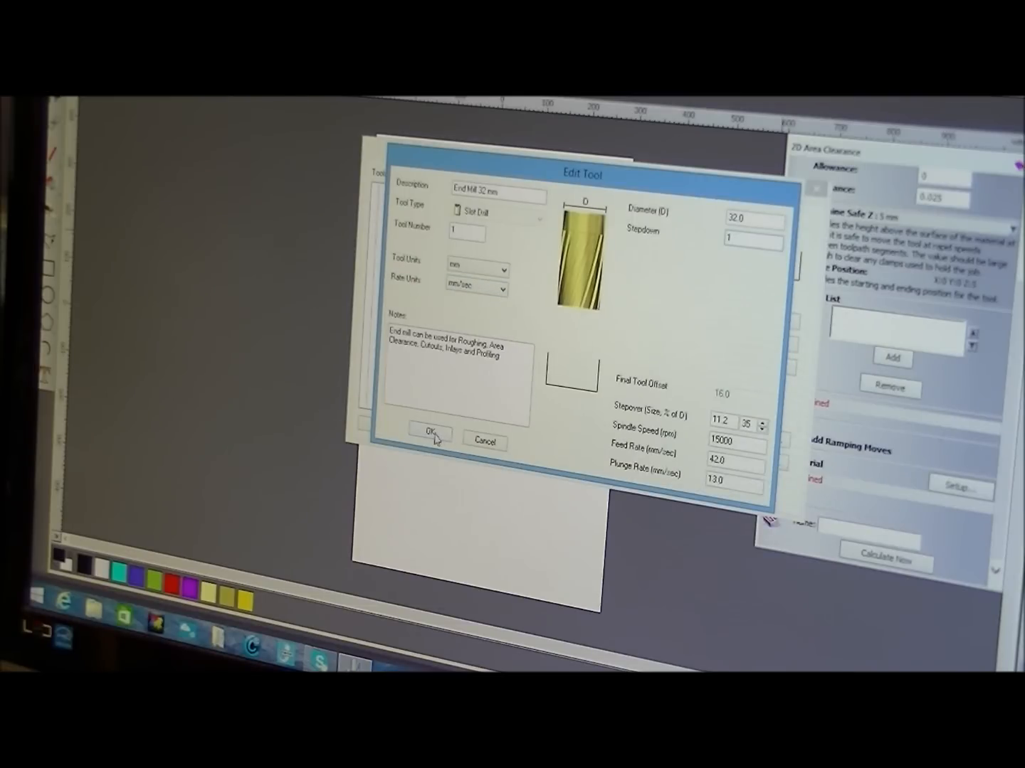
left_click(427, 434)
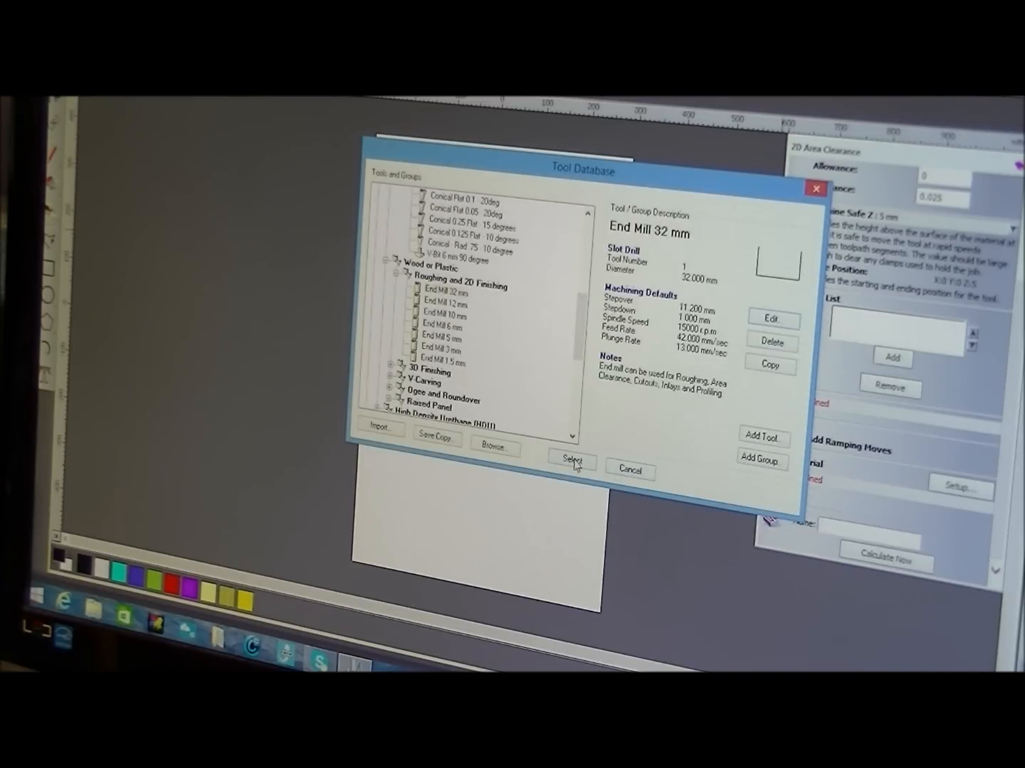
Step: Select the 32 mm end mill into the area clearance tools list
left_click(572, 458)
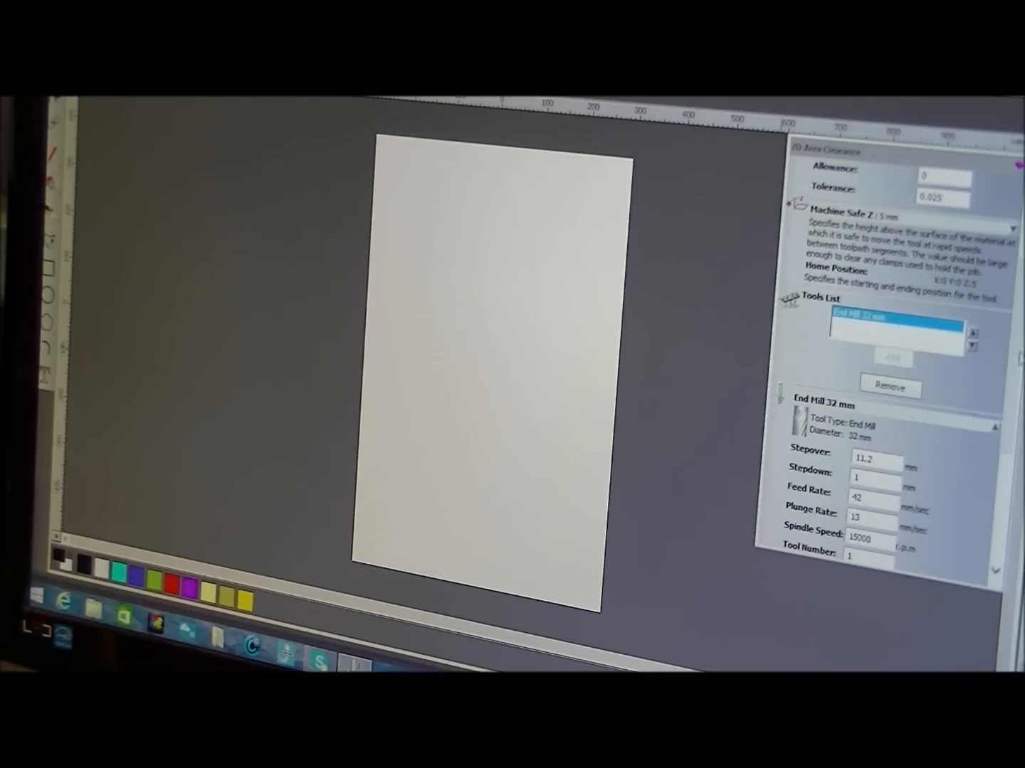
Step: Raise the 32 mm end mill's feed rate from 42 to 50 mm/sec
scroll("down", 3)
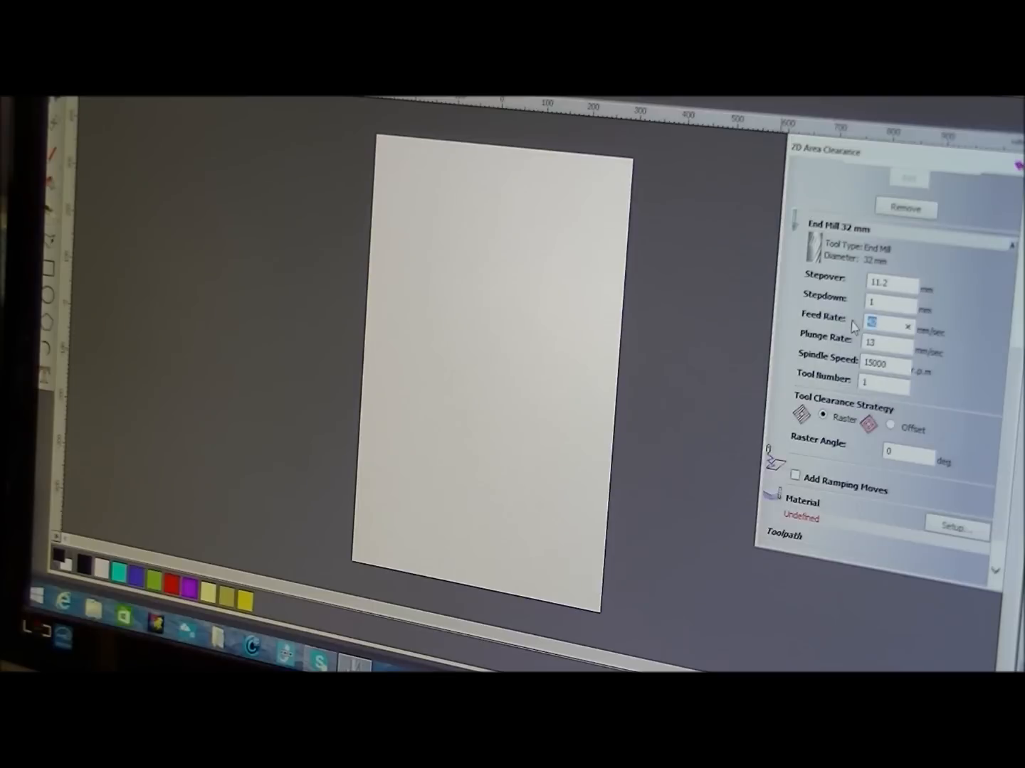
type("50")
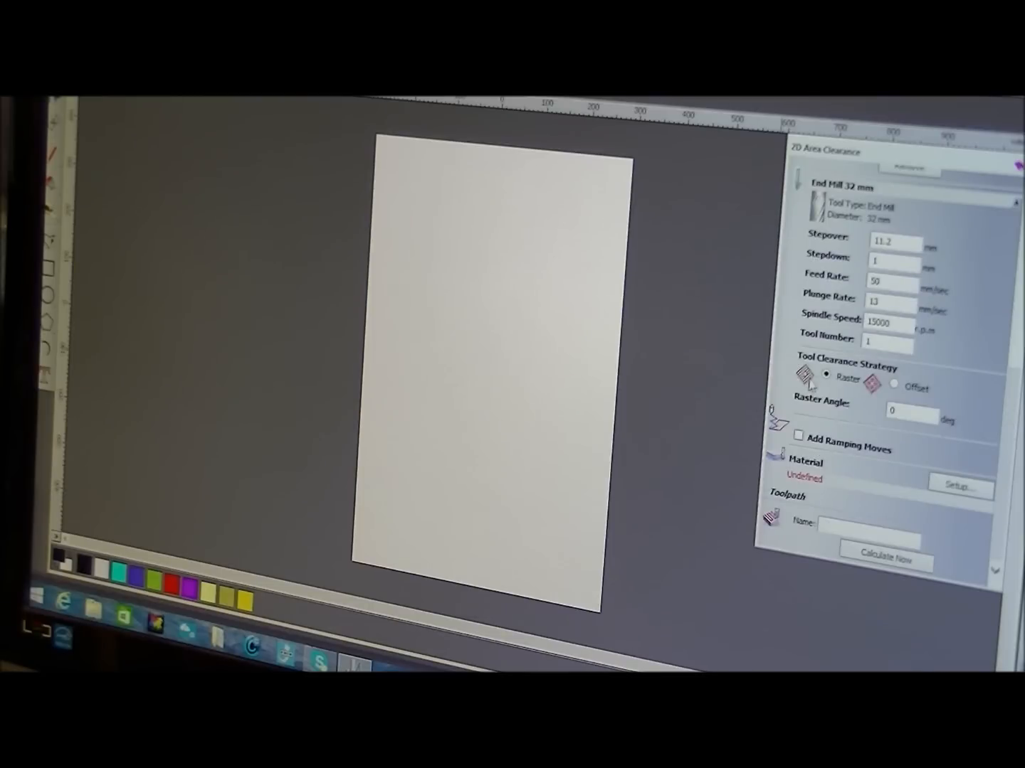
mouse_move(854, 412)
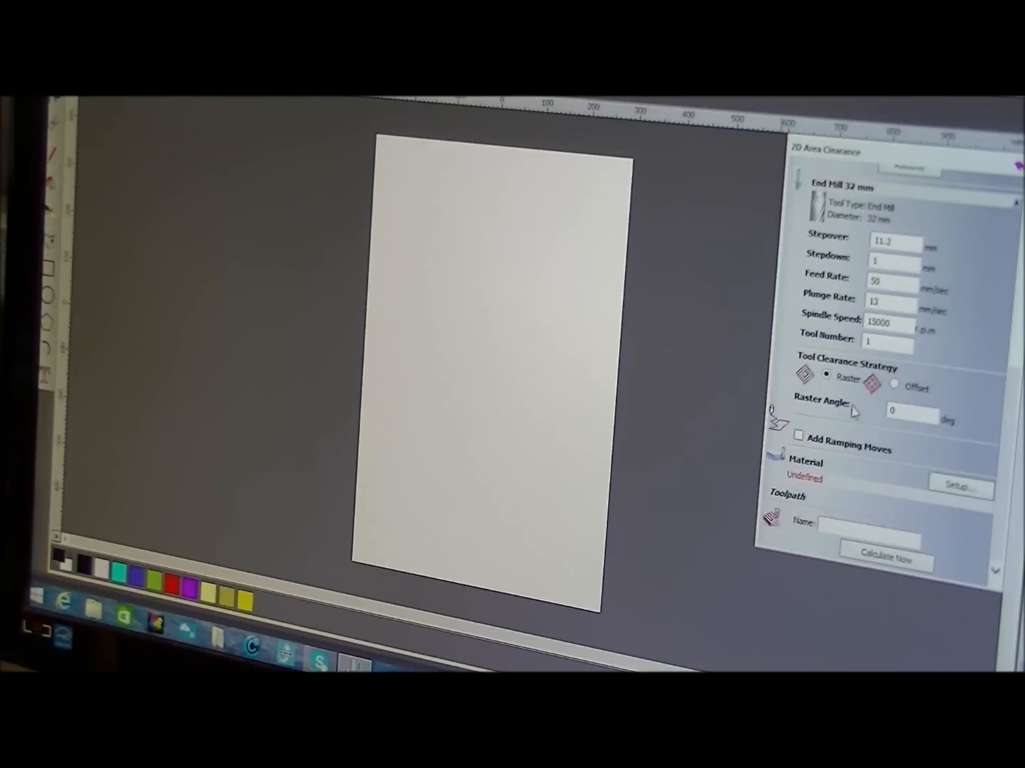
mouse_move(846, 433)
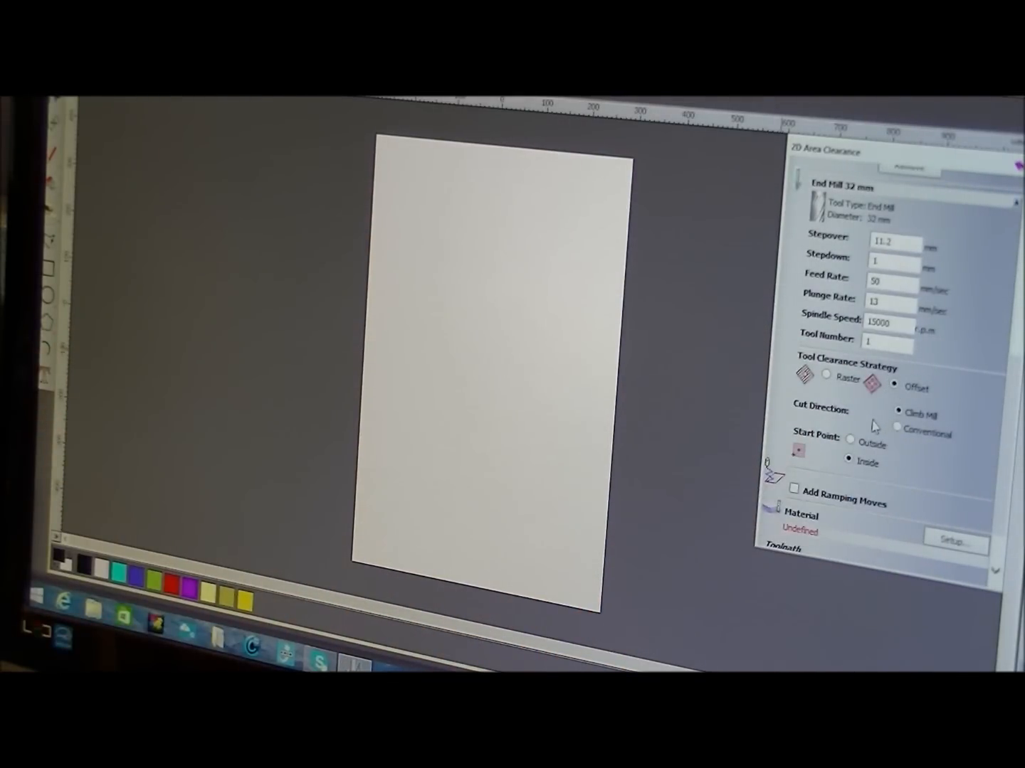
mouse_move(865, 484)
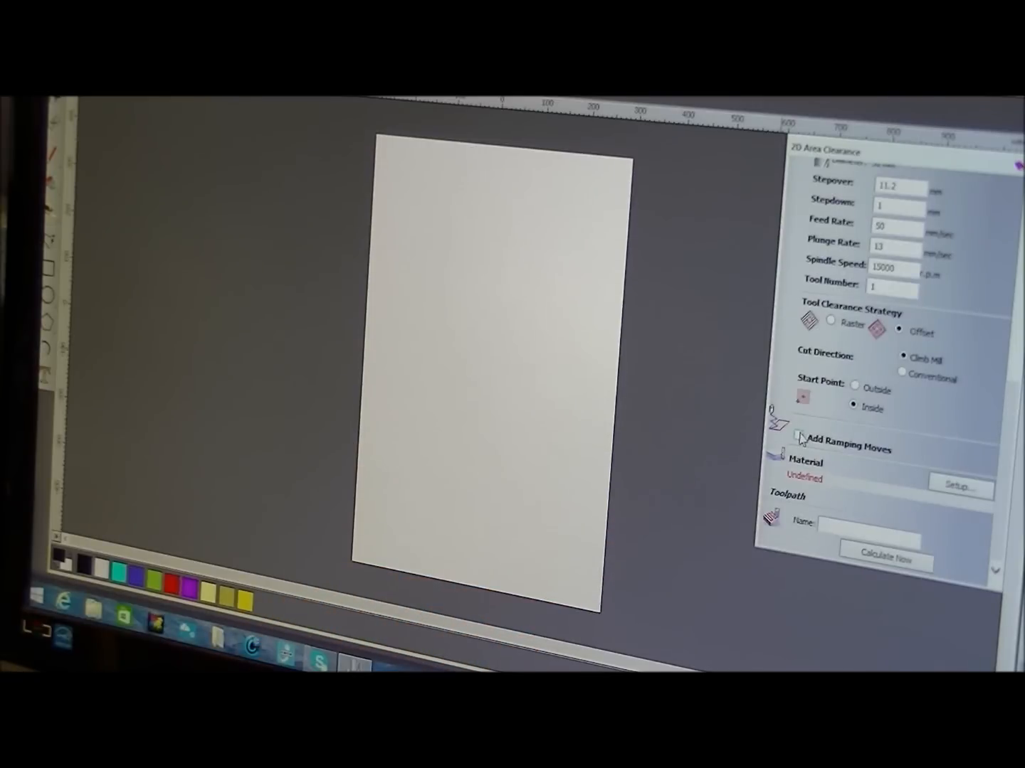
Step: Enable ramping moves with a 50 mm maximum ramp length and go to material setup
left_click(799, 439)
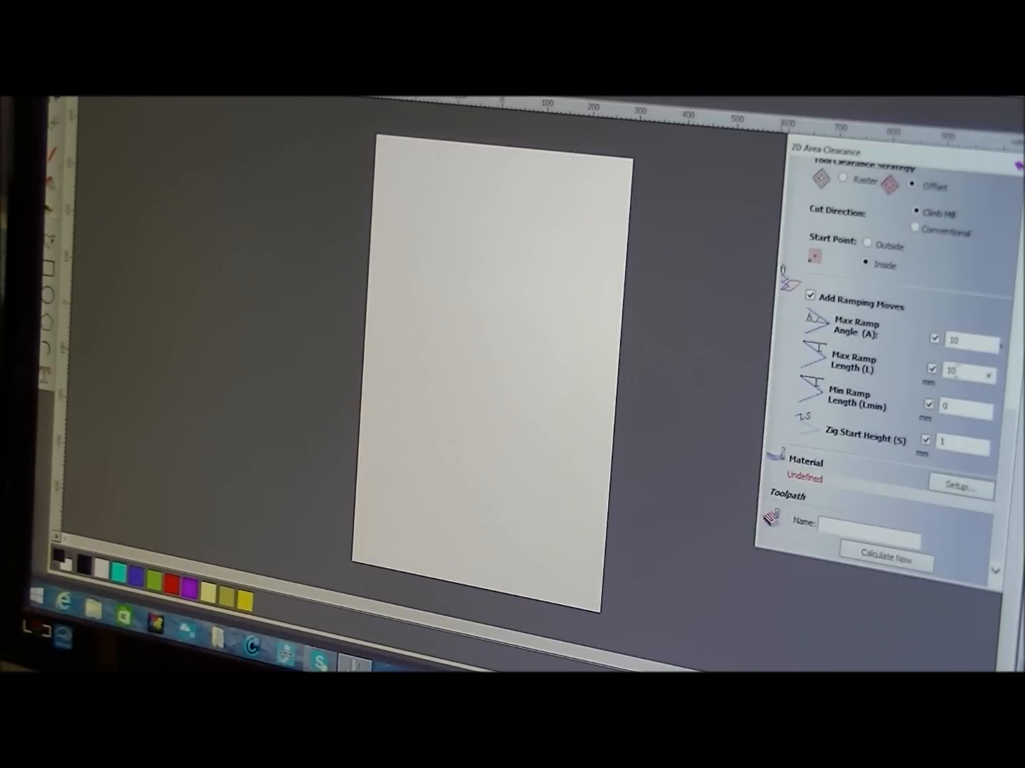
triple_click(969, 370)
type("50")
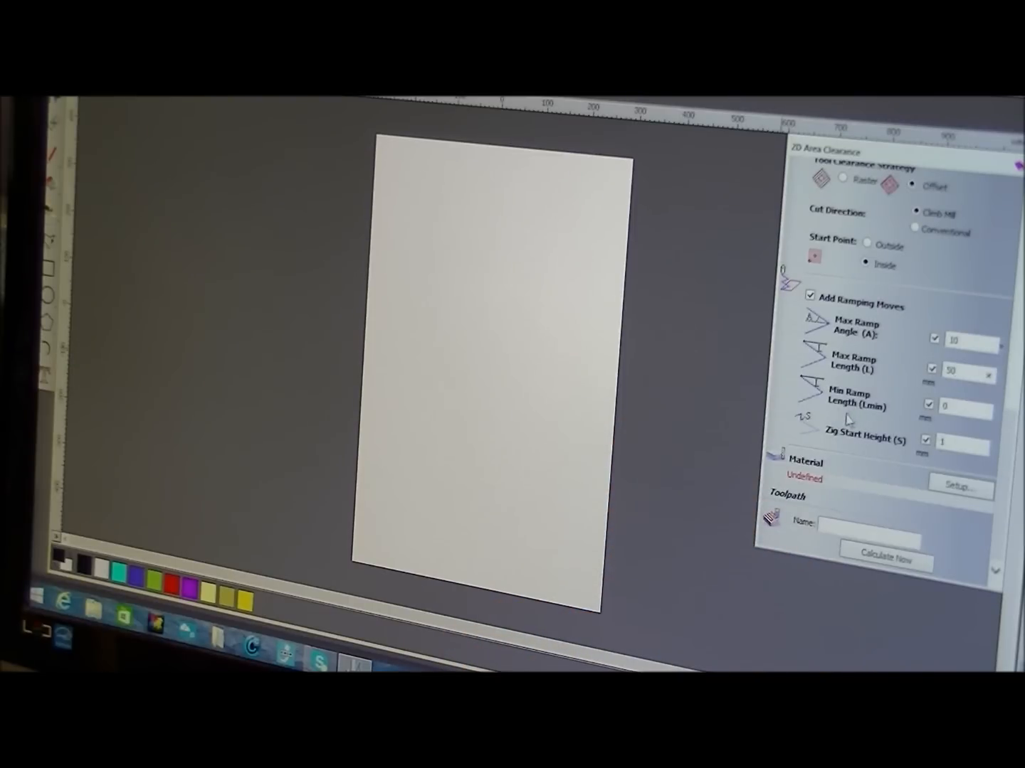
mouse_move(839, 415)
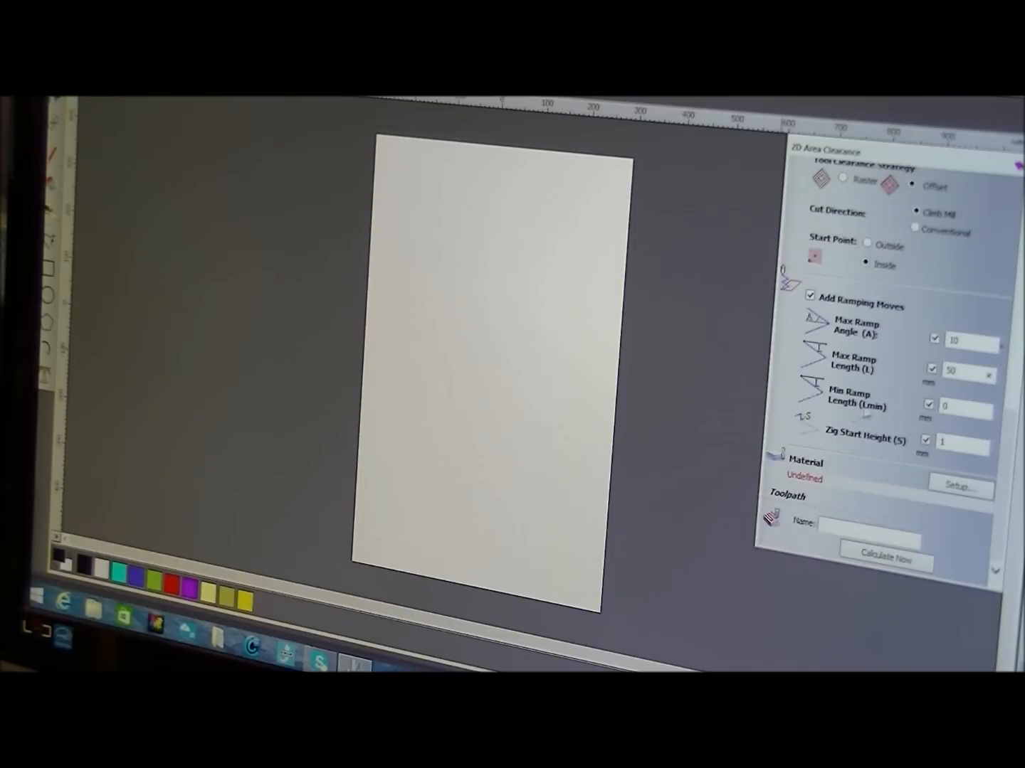
mouse_move(828, 444)
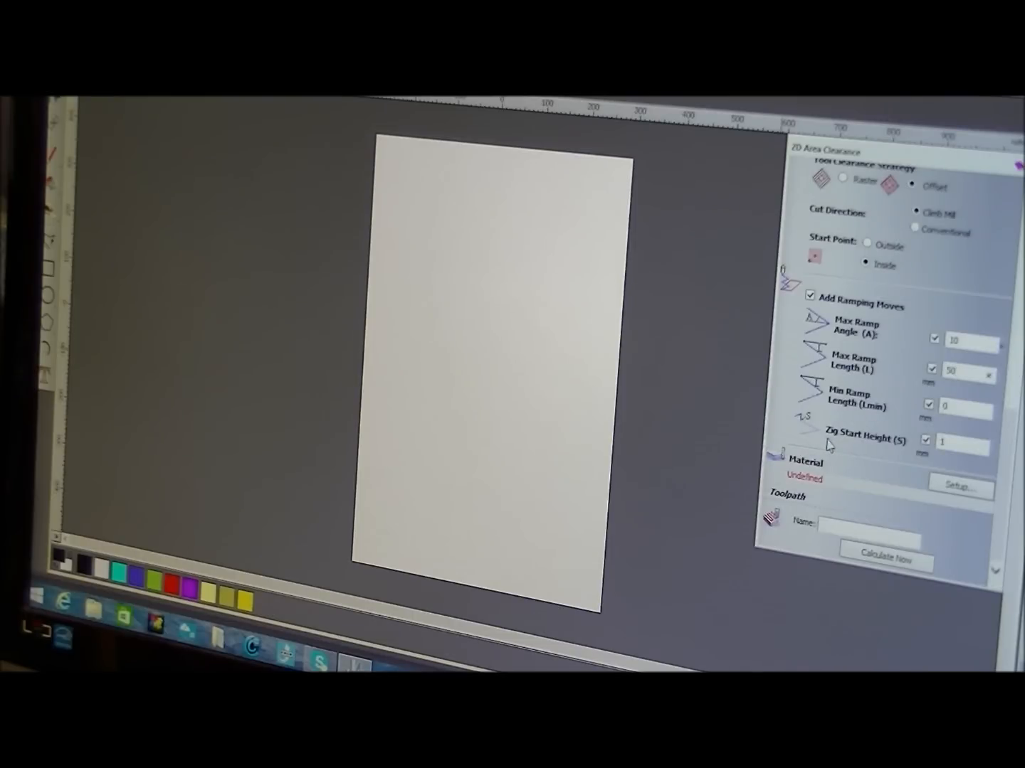
mouse_move(851, 447)
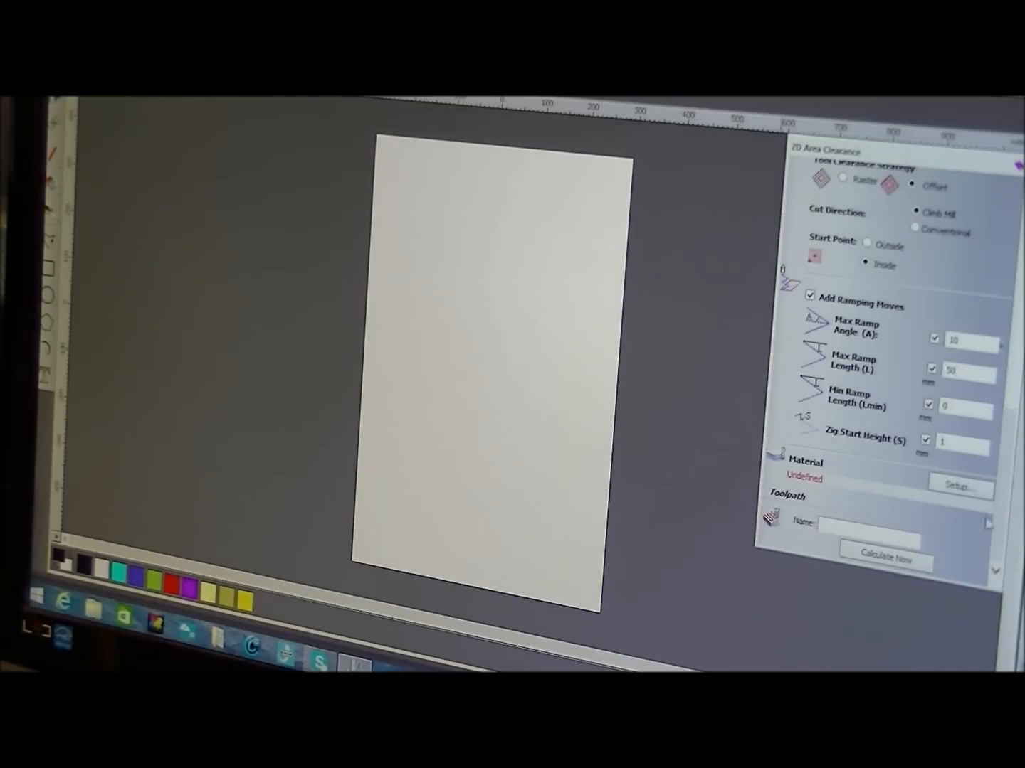
left_click(959, 490)
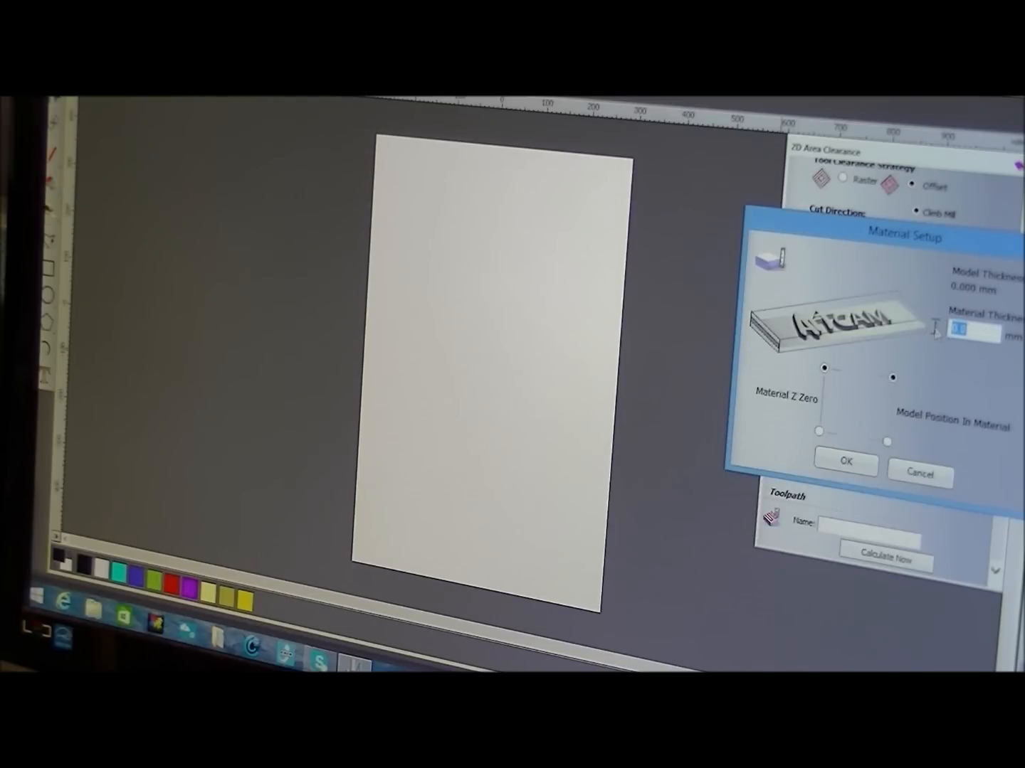
Step: Set the material thickness to 20 mm and confirm it
type("20")
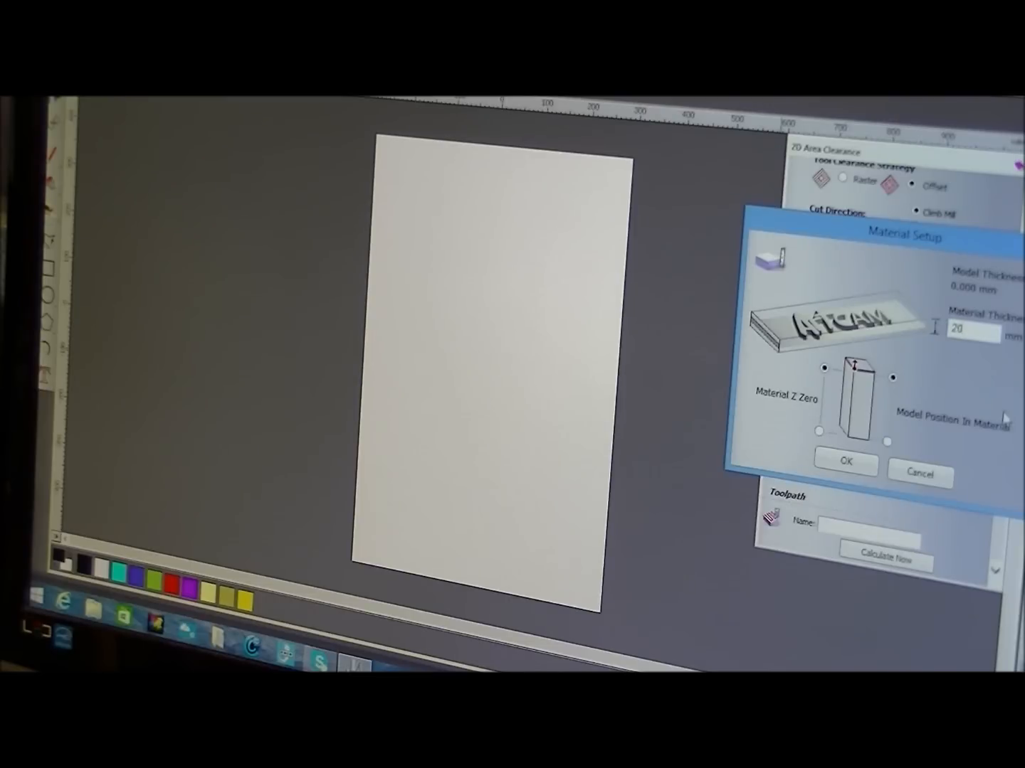
mouse_move(925, 429)
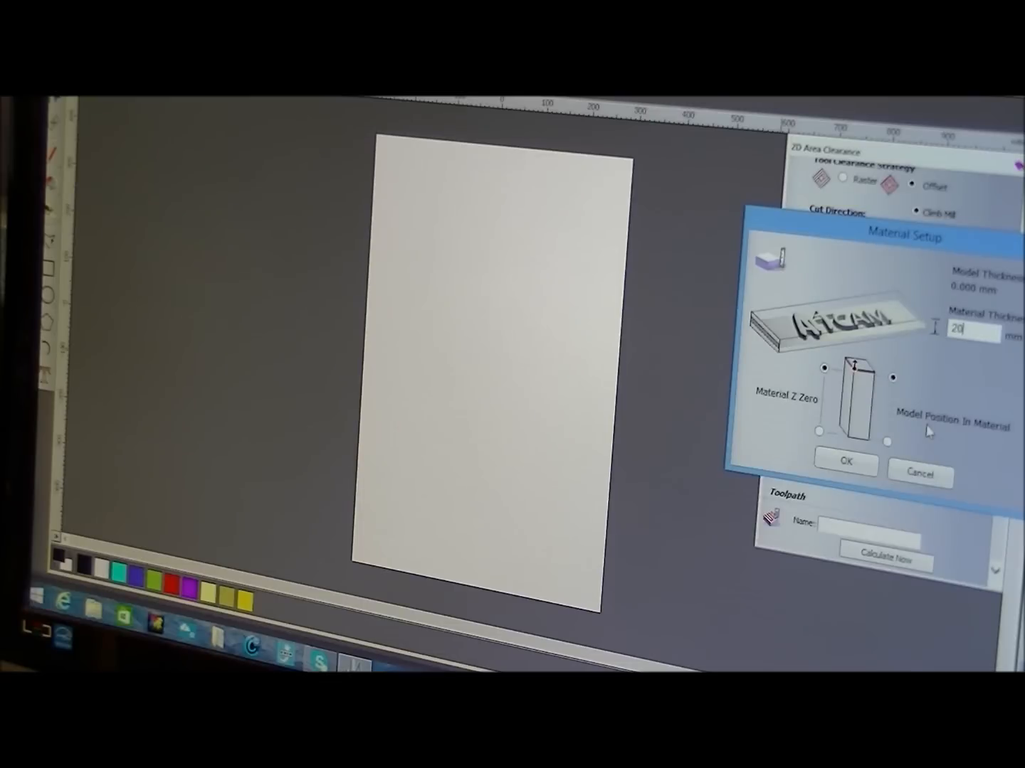
mouse_move(847, 464)
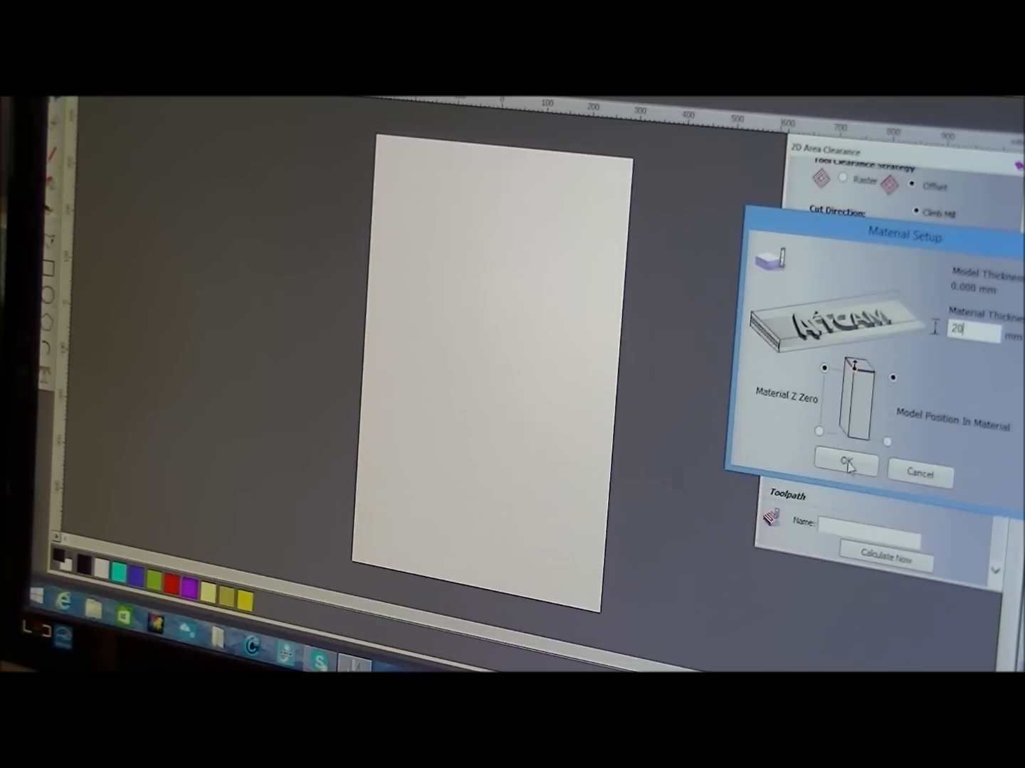
left_click(845, 464)
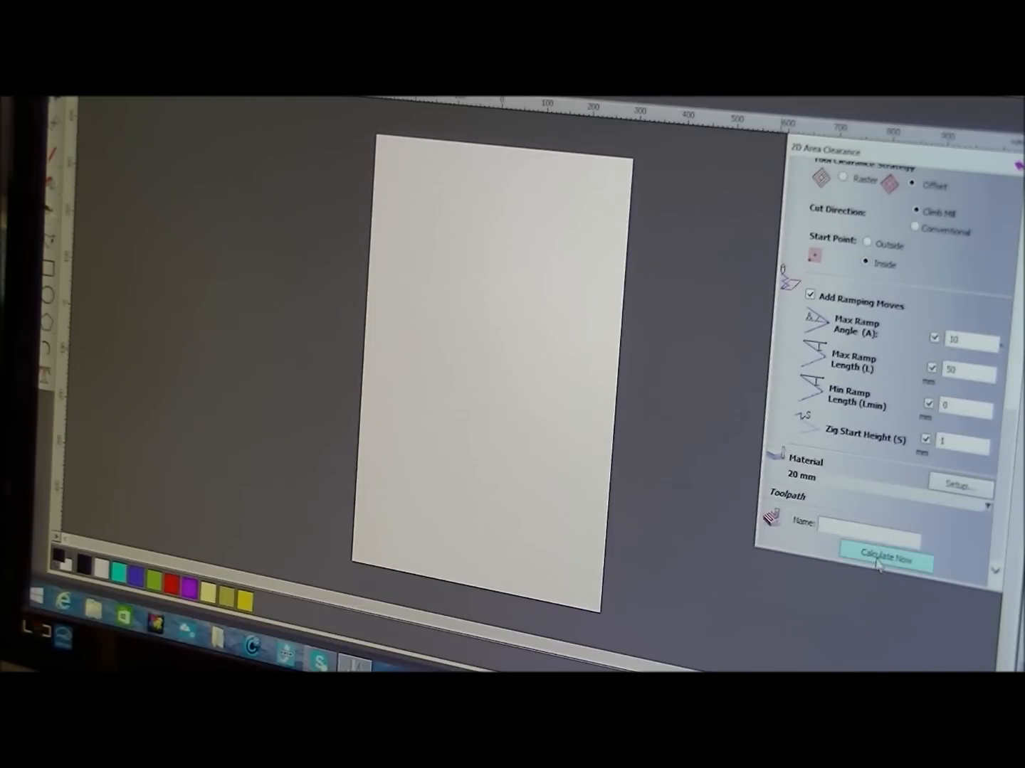
mouse_move(879, 567)
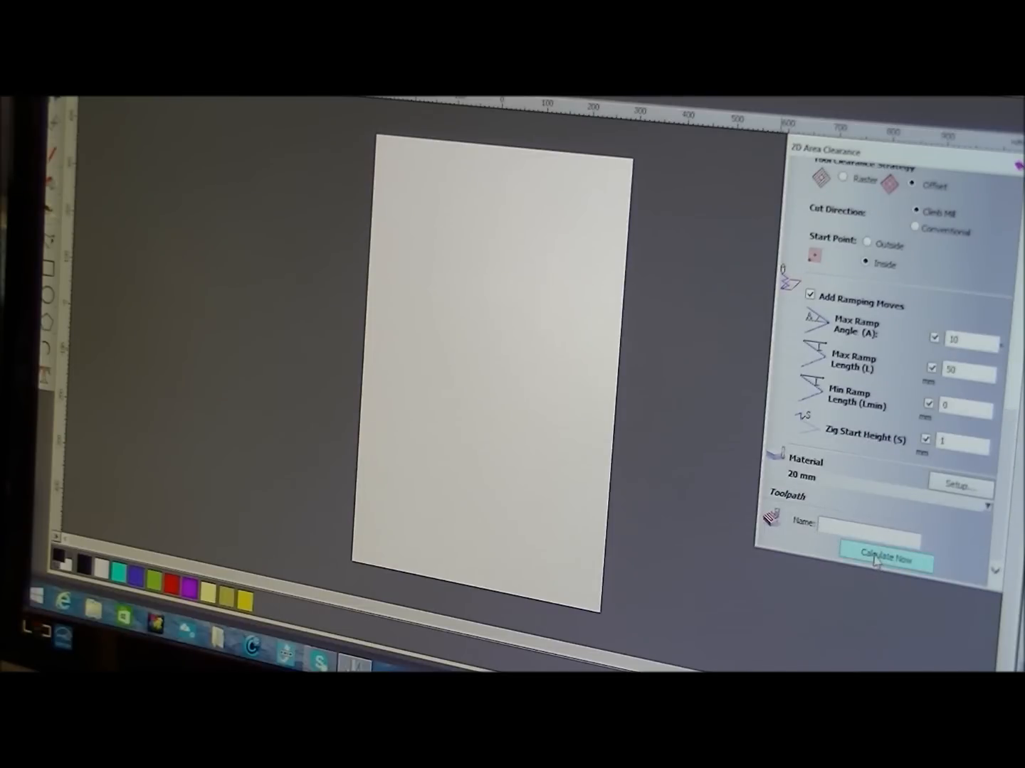
Step: Attempt to calculate the toolpath and dismiss the no-vectors-selected warning
left_click(885, 558)
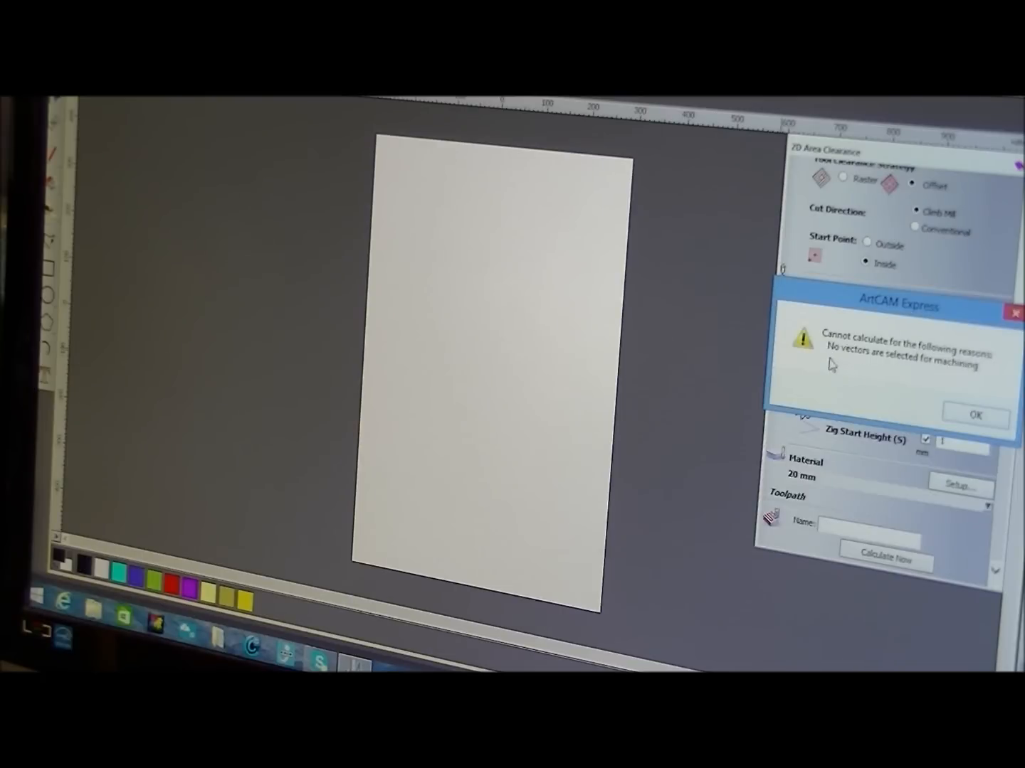
left_click(974, 415)
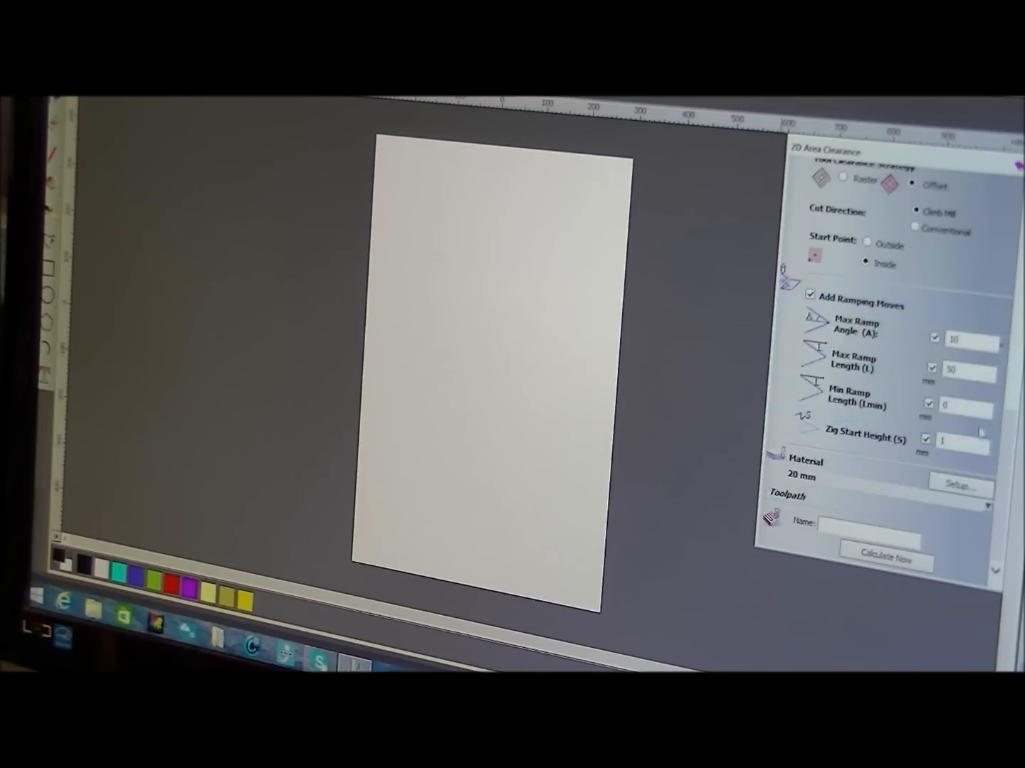
mouse_move(370, 204)
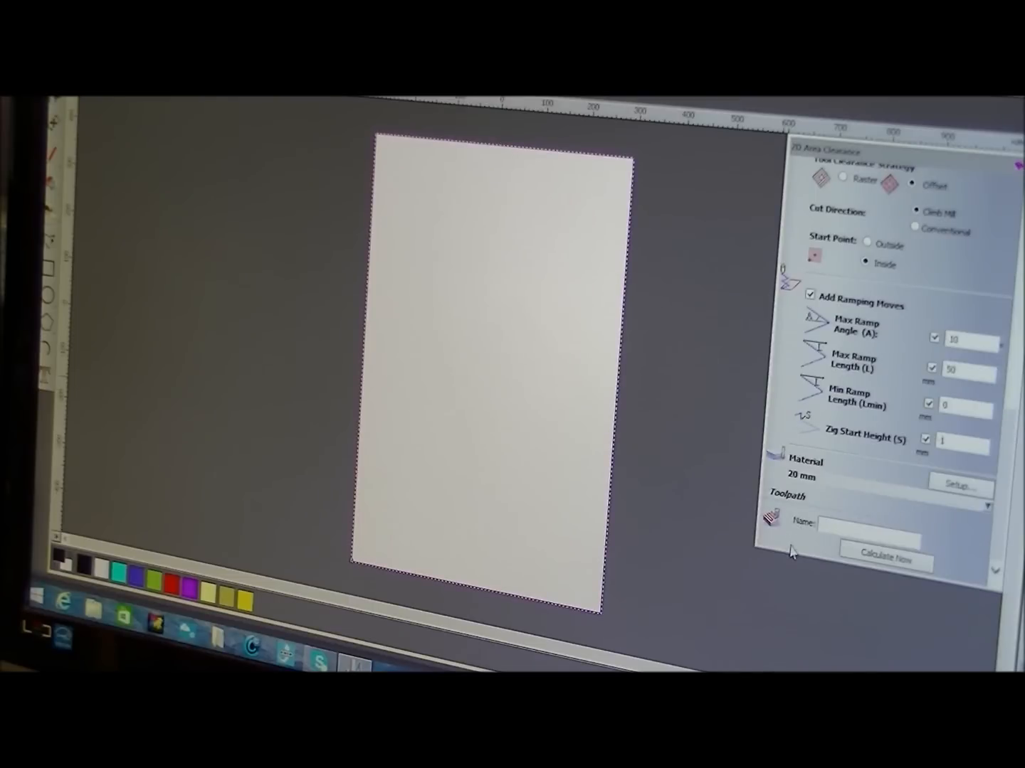
Step: Calculate the 2D area-clearance toolpath, filling the 850×580 rectangle with concentric offset passes
left_click(885, 556)
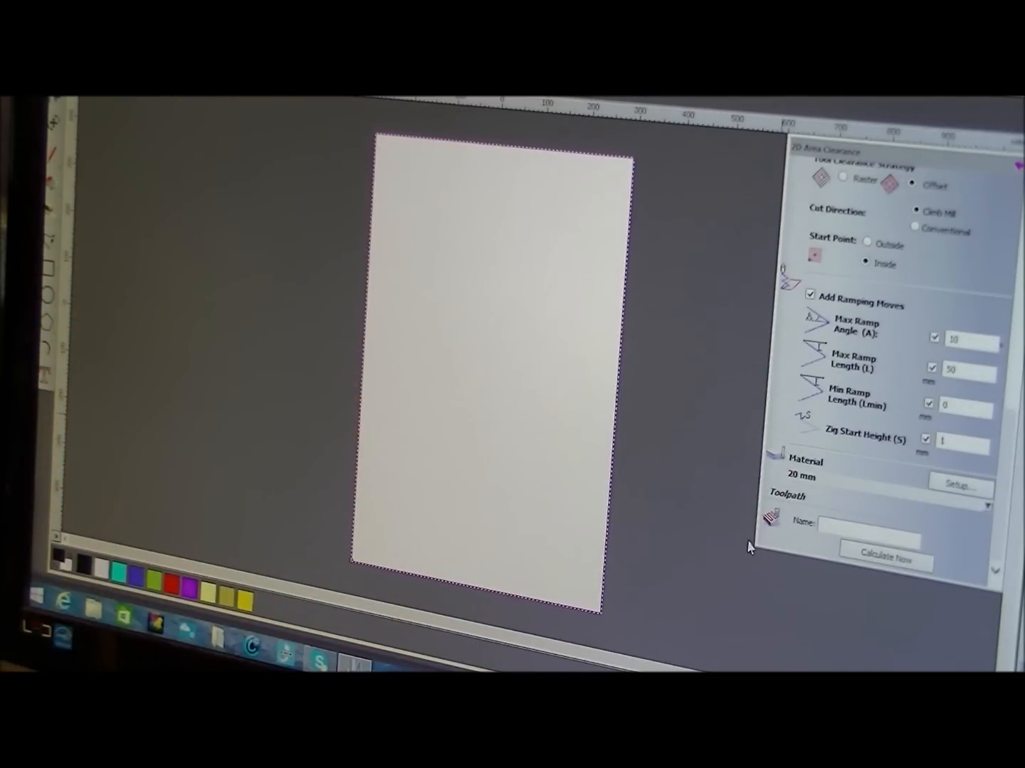
left_click(886, 559)
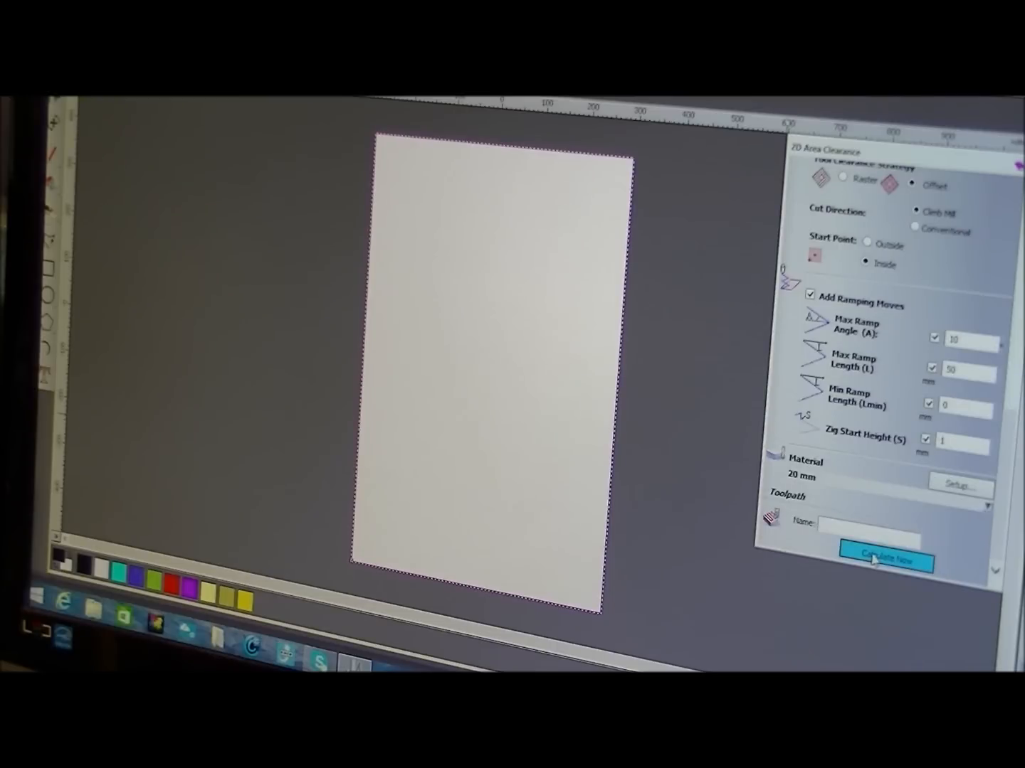
left_click(885, 558)
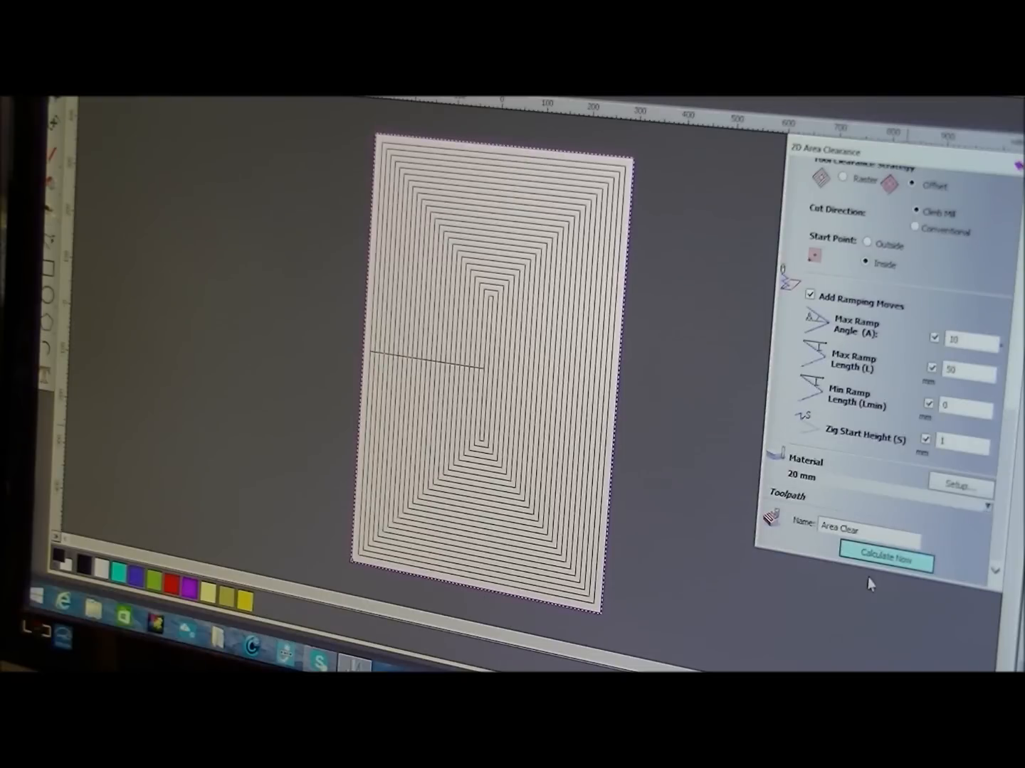
mouse_move(808, 583)
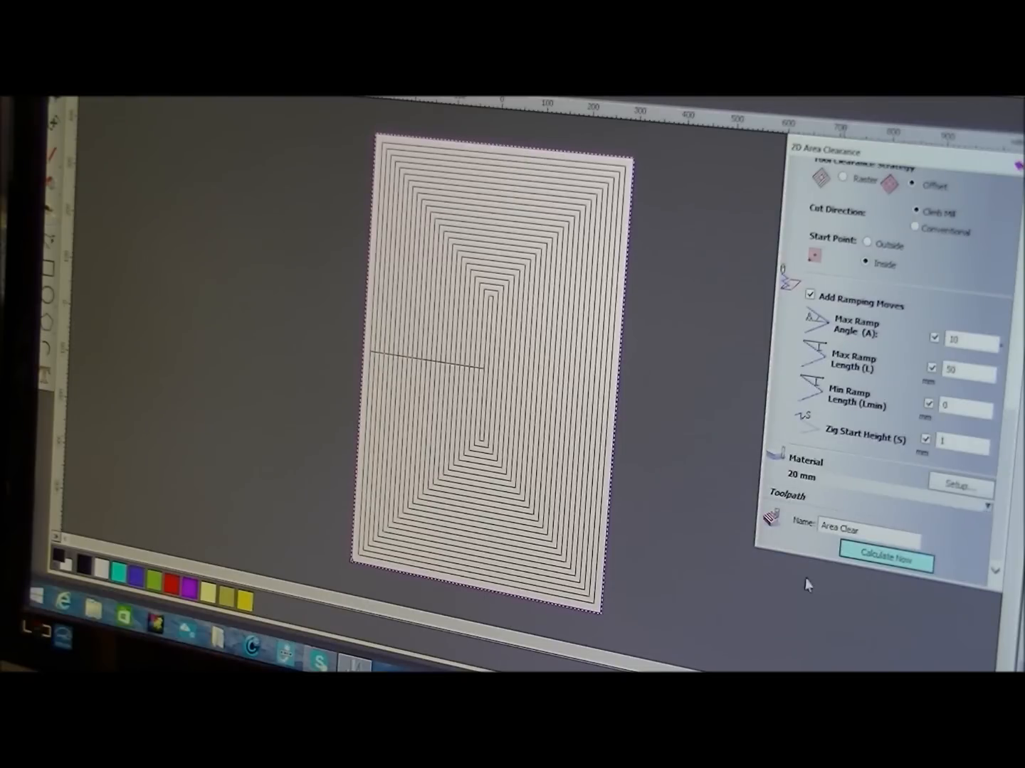